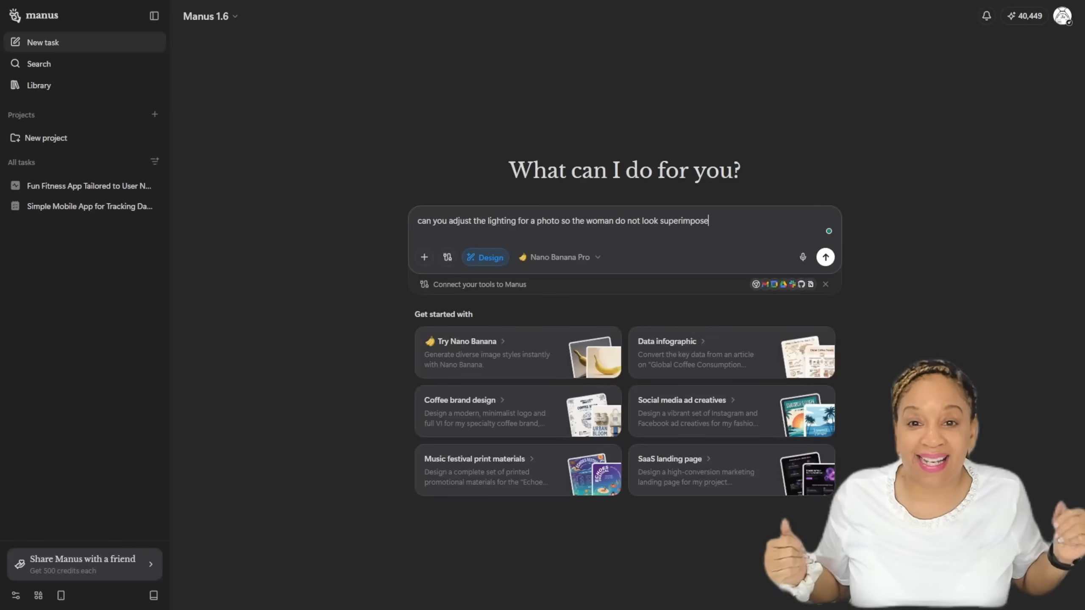
Step: Draft a Manus 1.6 MAX request to adjust photo lighting so the woman doesn't look superimposed
type("can you use Manus 1.6 MAX adjust the lighting for a photo so the woman do not look superimposed like she was naturally on the cruise")
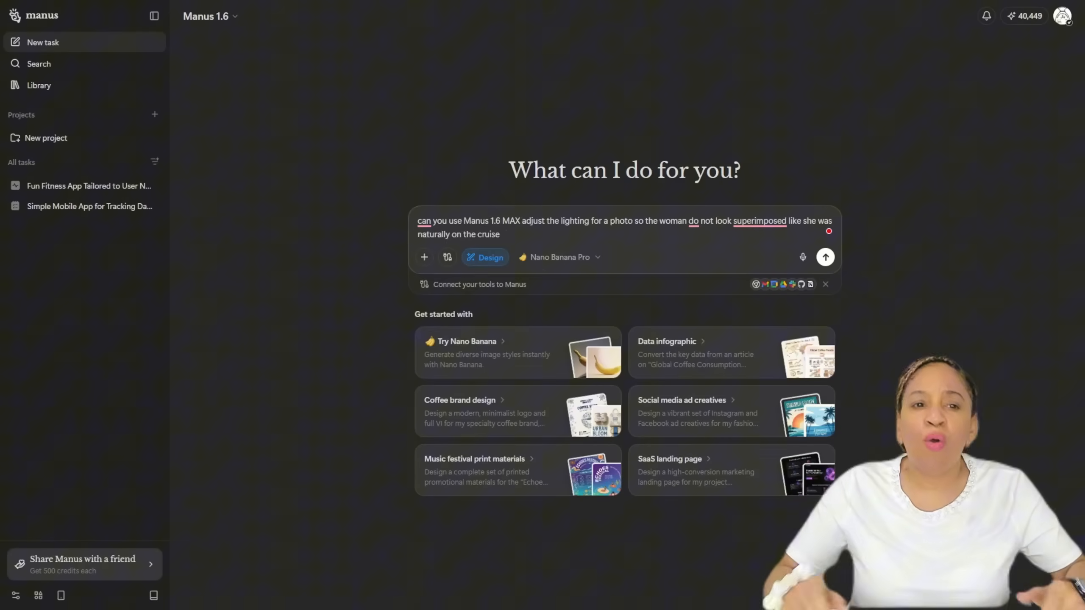
left_click(824, 256)
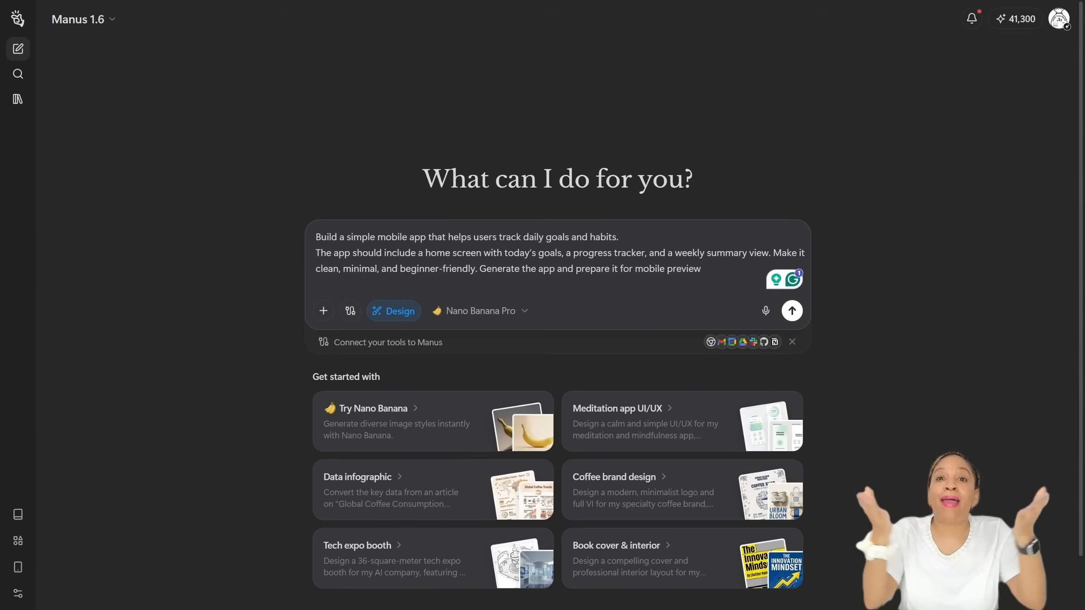
Step: Submit the habit tracker app request so Manus builds the Today, Progress and Summary screens
left_click(791, 310)
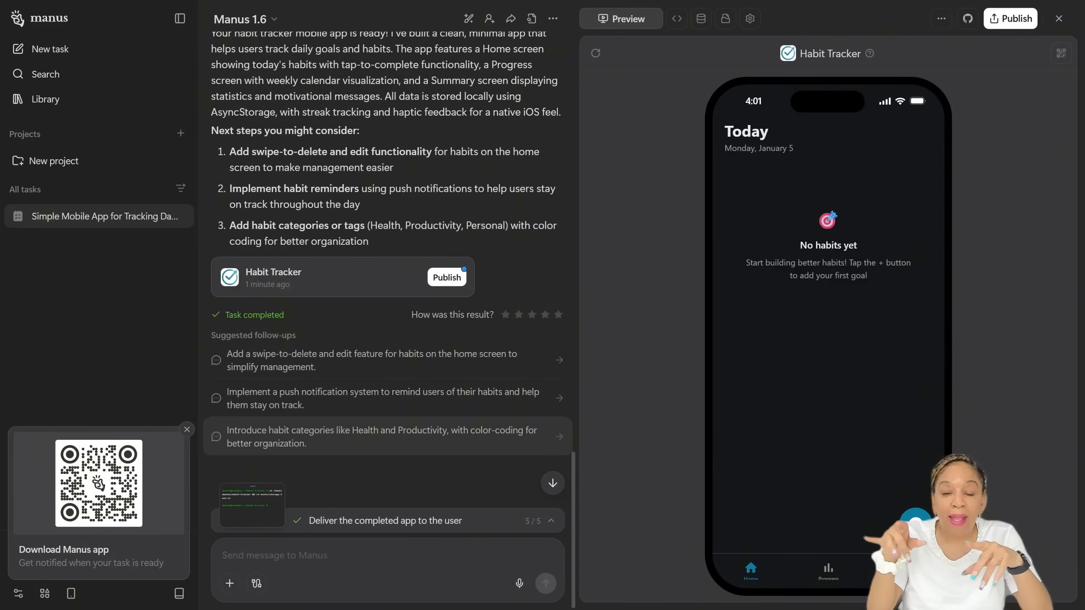
Step: Accept the colour-coded habit categories follow-up and watch the Code edits before returning to Preview
left_click(386, 436)
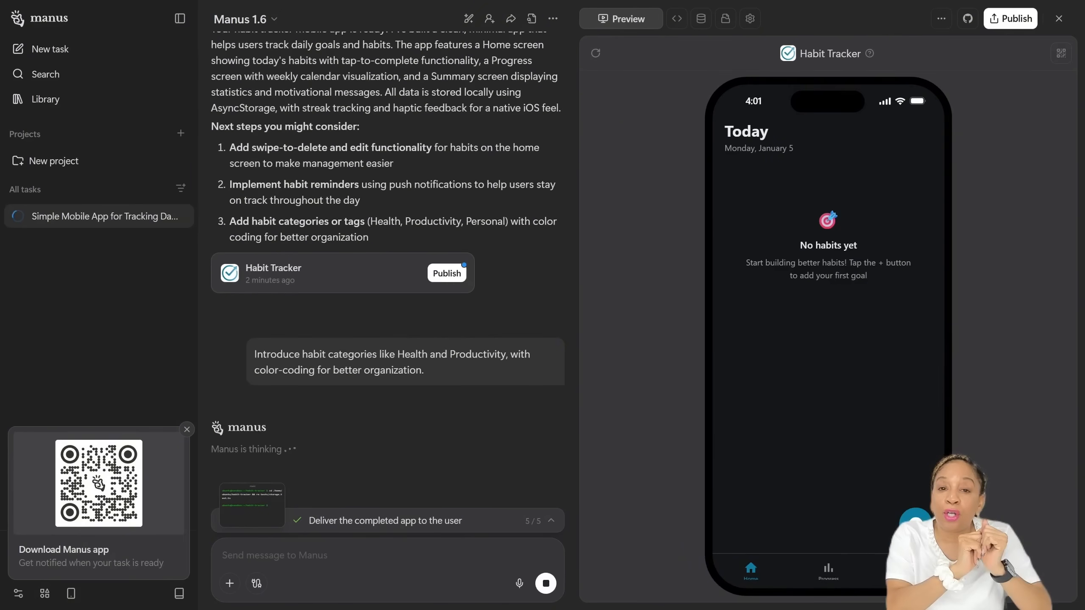
left_click(643, 18)
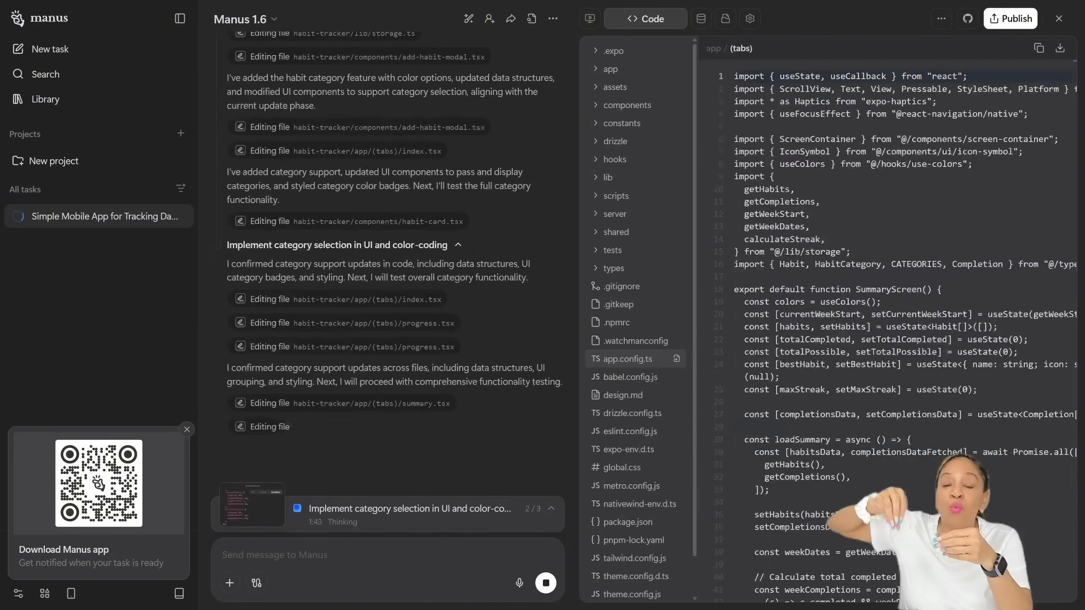
left_click(620, 19)
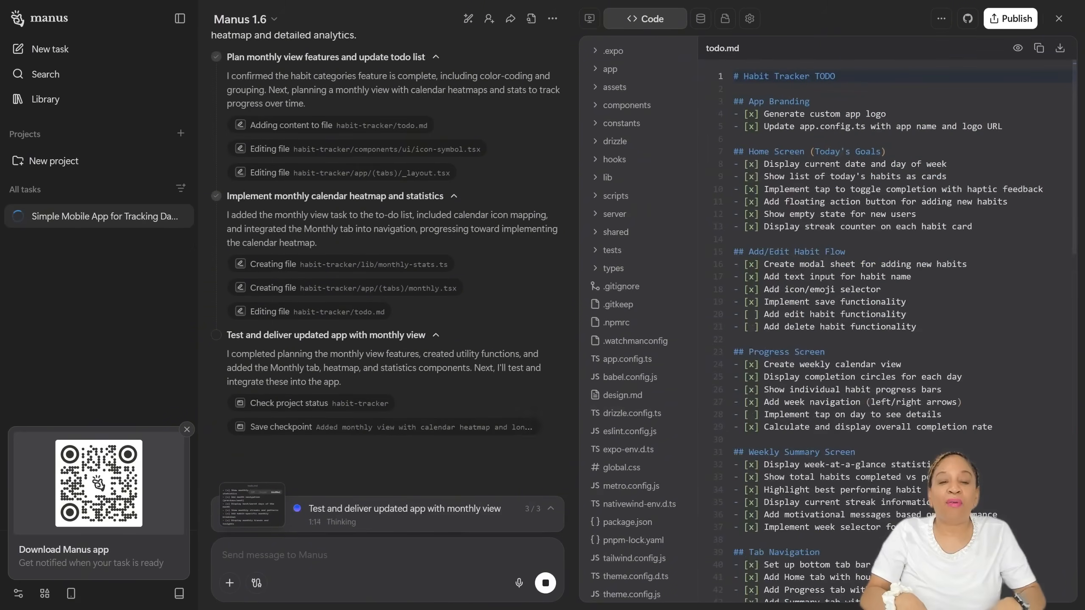
left_click(620, 19)
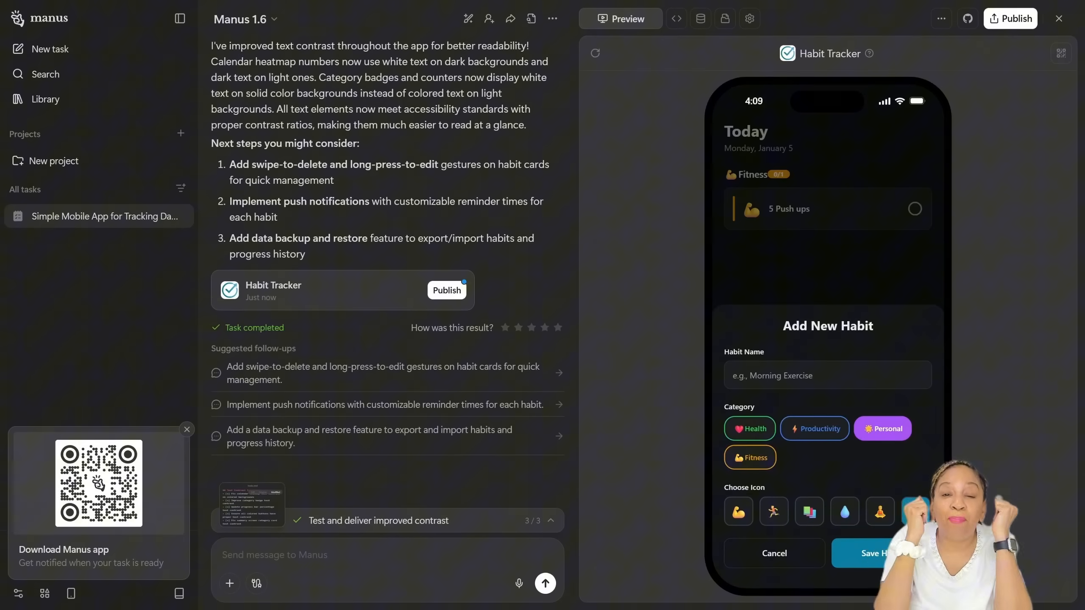
Step: Name the first habit 'Drink 8 Glasses of Water' under the Health category
left_click(827, 375)
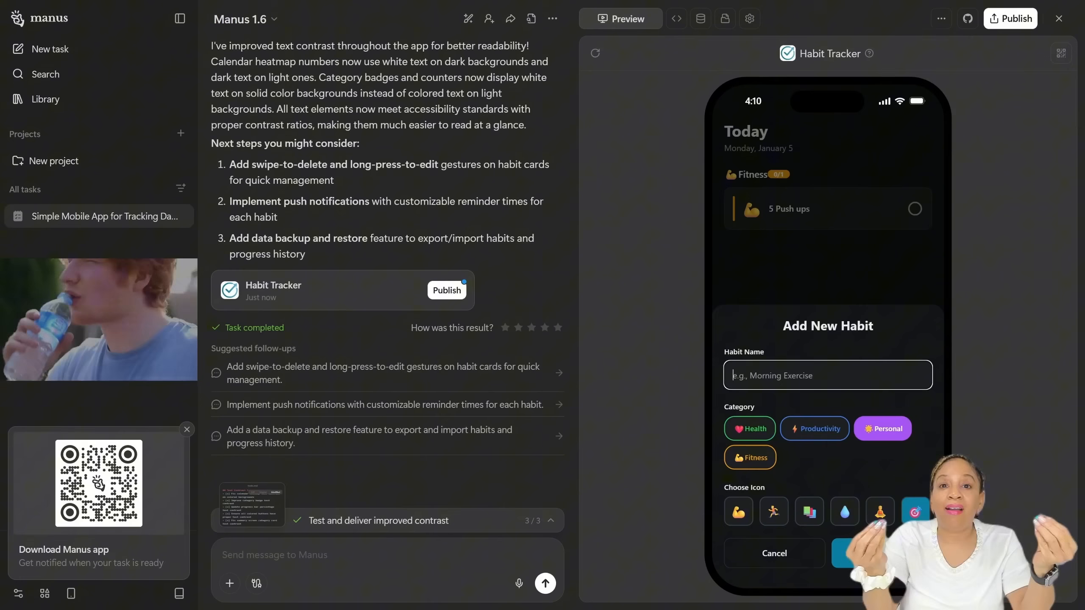
type("Drink")
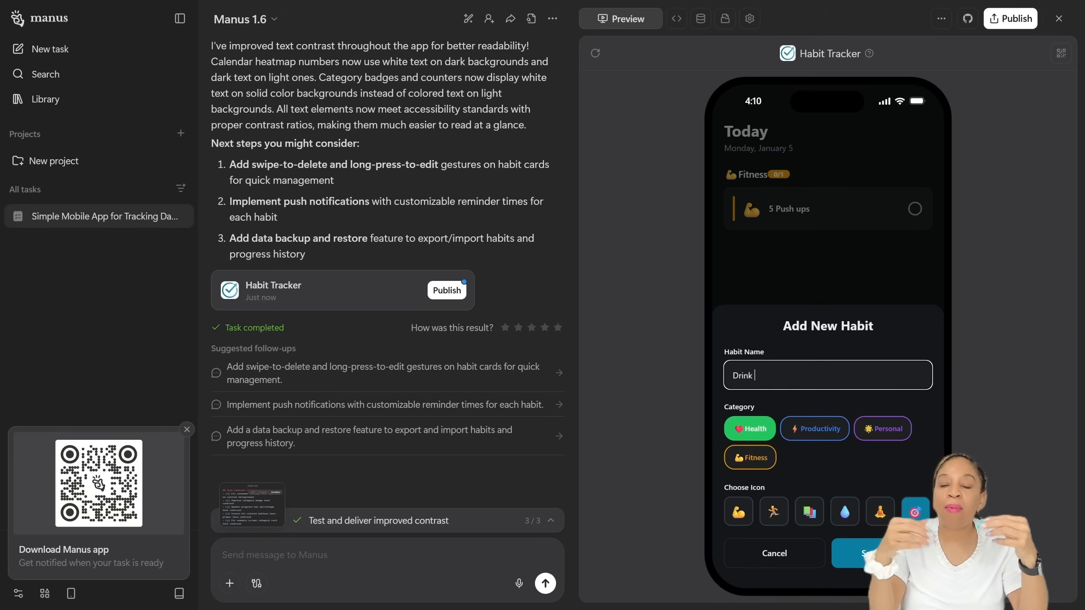
type("8 Gl")
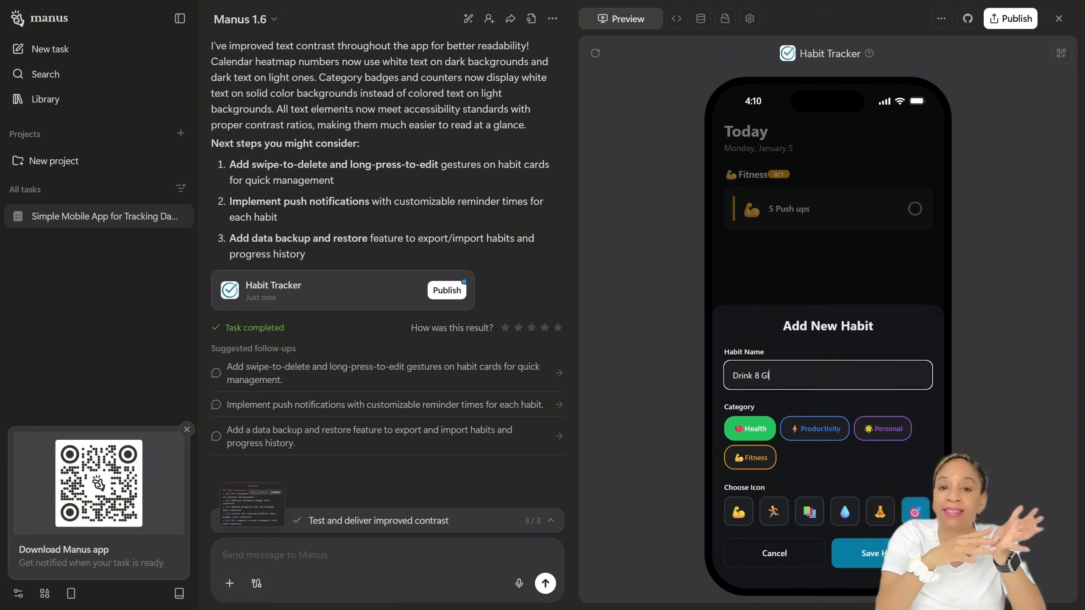
type("asses of Wter")
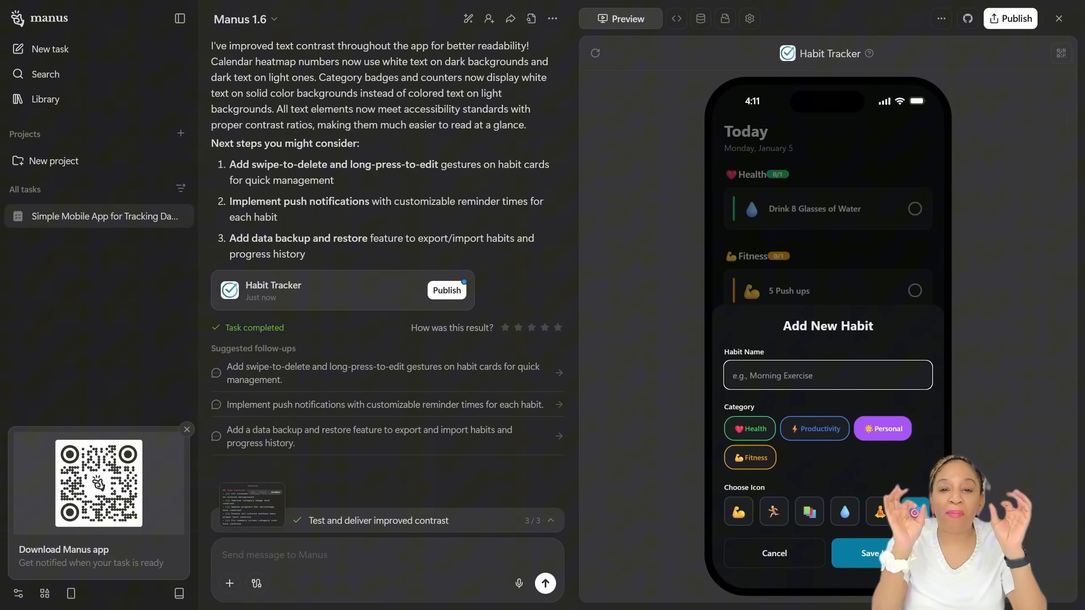
Step: Save a Personal gratitude-minute habit and check it on the weekly Progress screen
type("Spend")
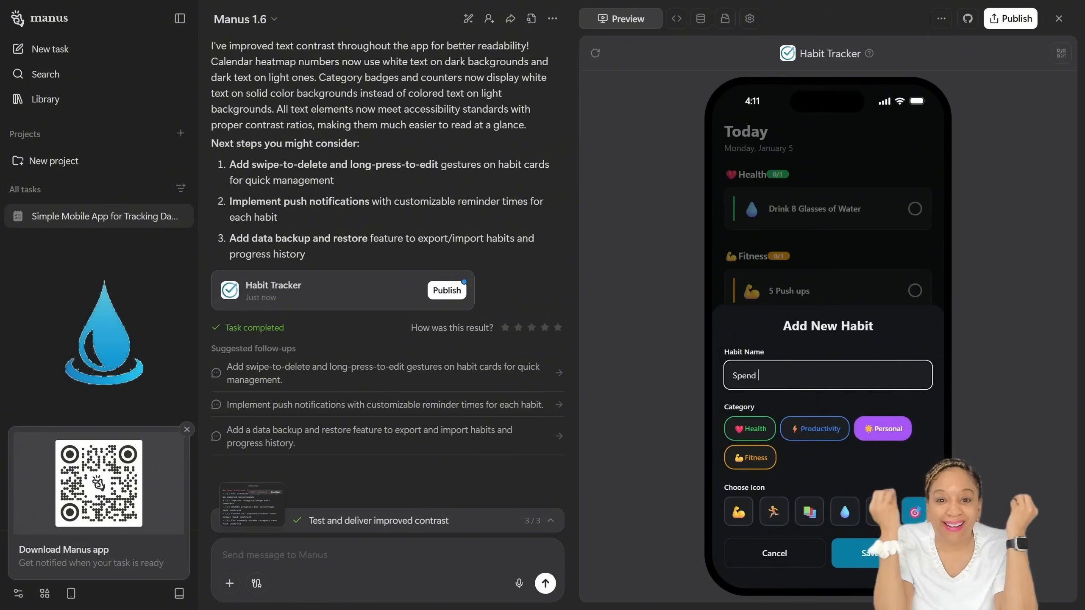
type("a minute saying what you're grat")
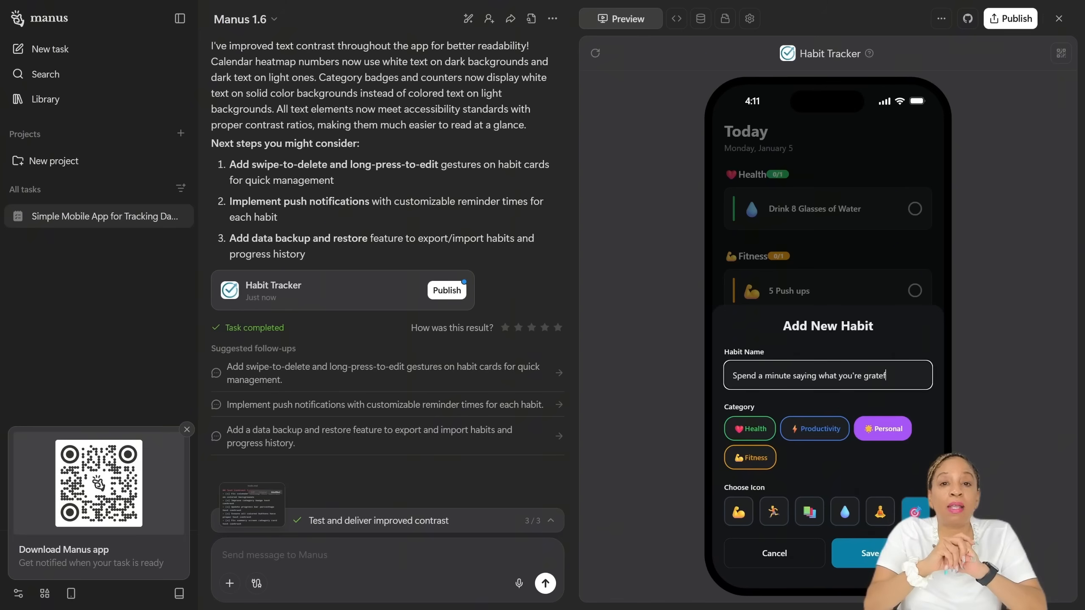
type("eful for.")
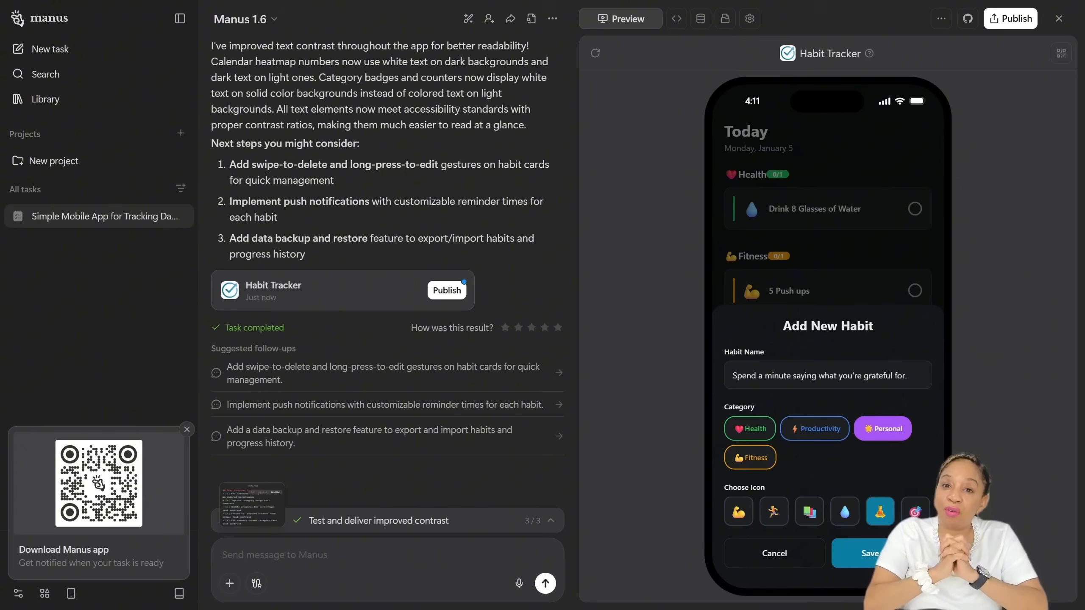
left_click(862, 552)
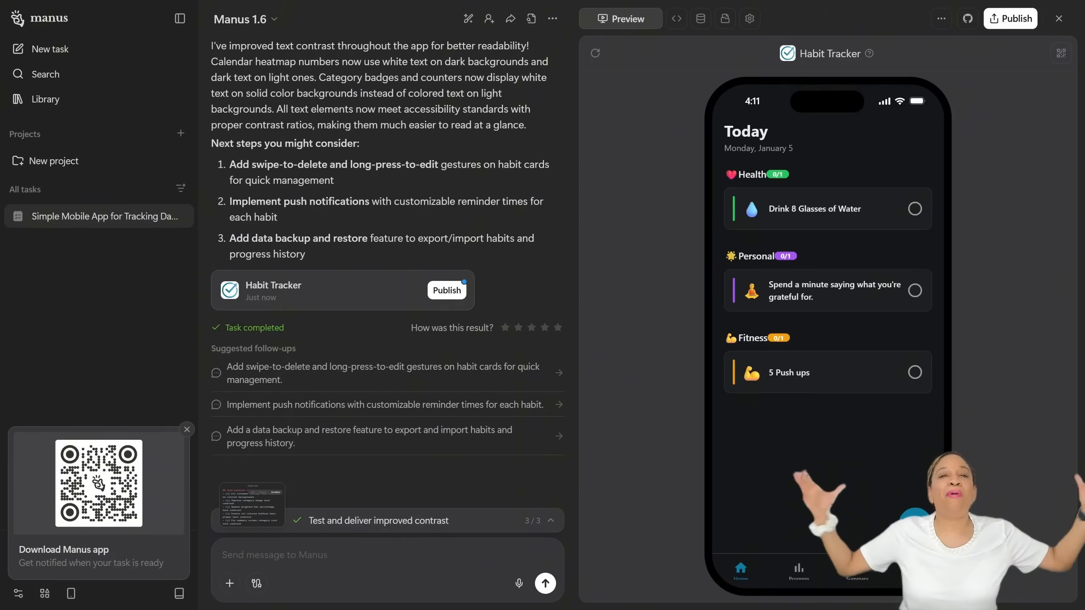
left_click(798, 570)
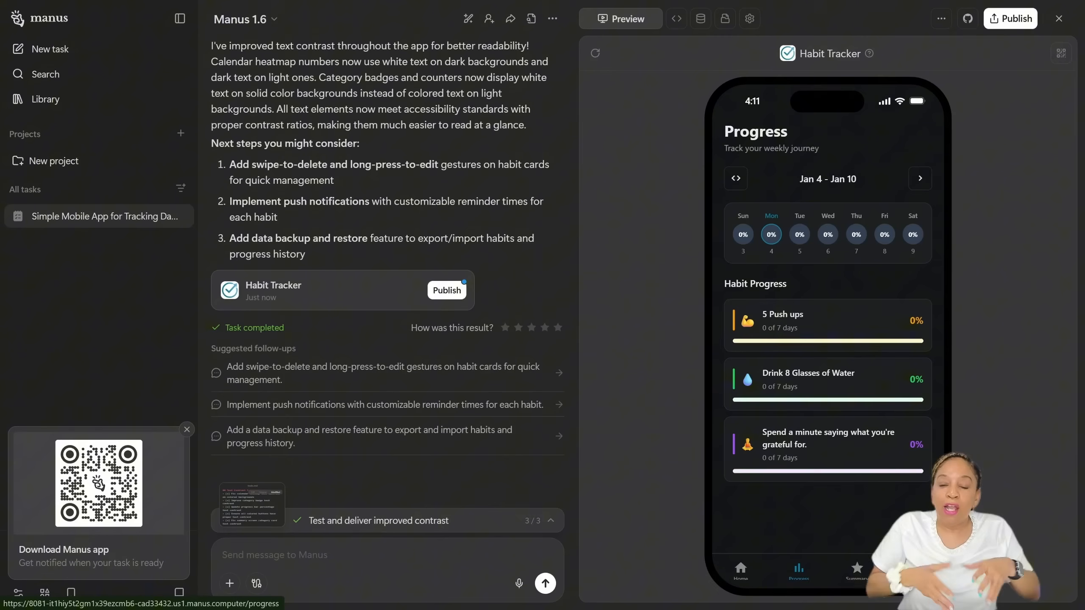
Step: Add a Productivity habit 'Make up bed every single day.' with the target icon
left_click(740, 571)
type("Mae")
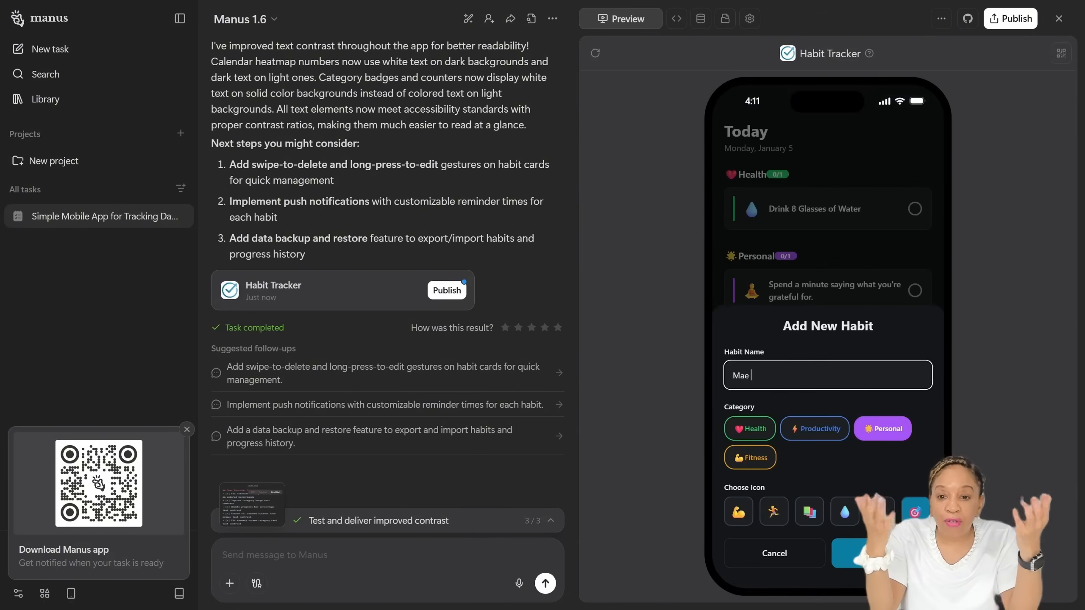
type("Make up bed every")
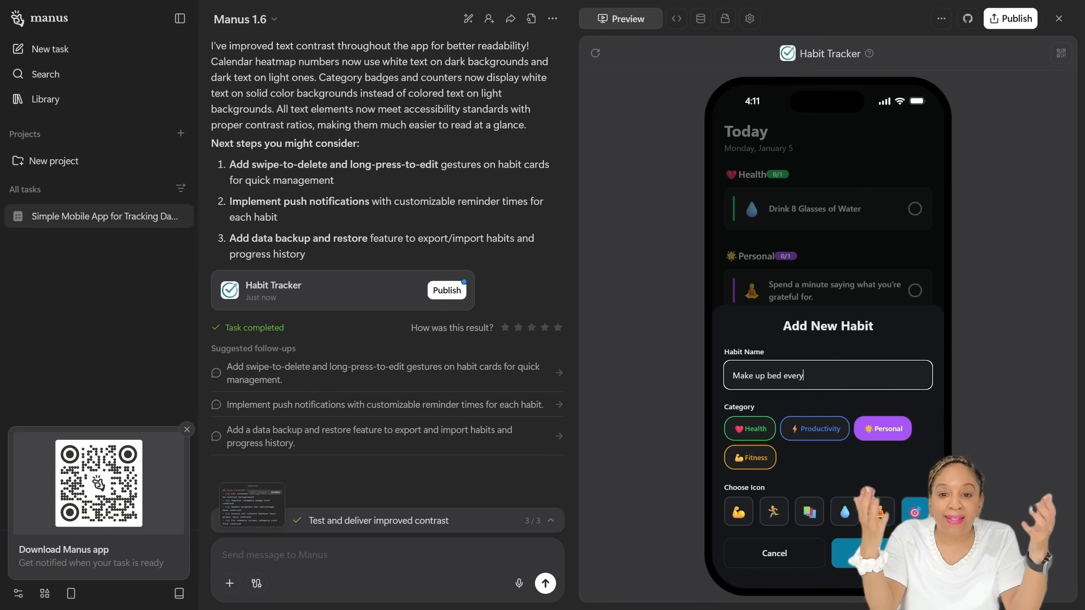
type("single day.")
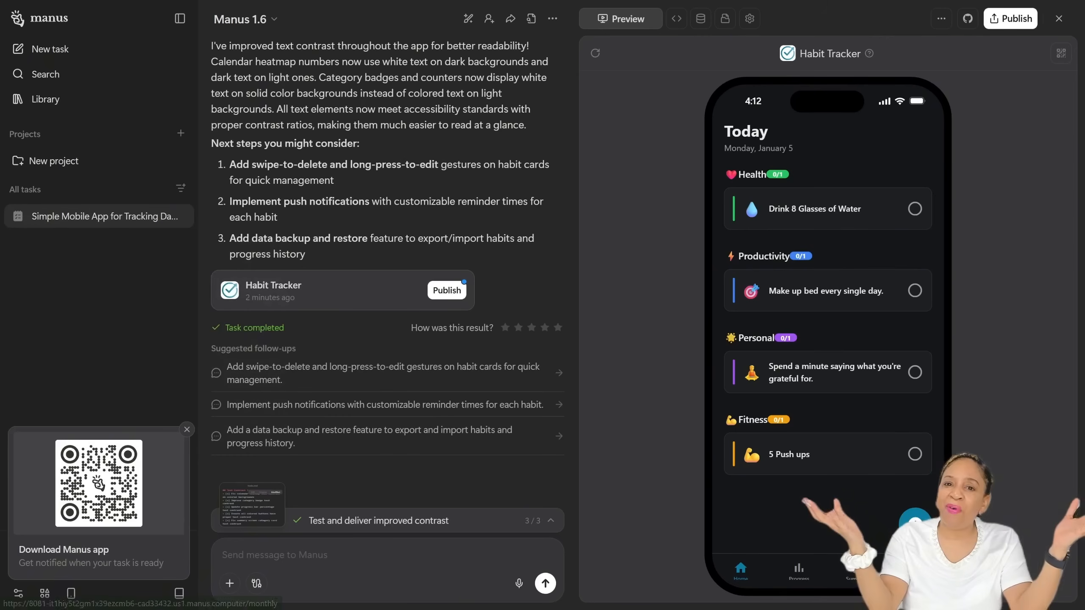
Step: Review the fourth habit across the Summary, Progress and Today screens
left_click(853, 570)
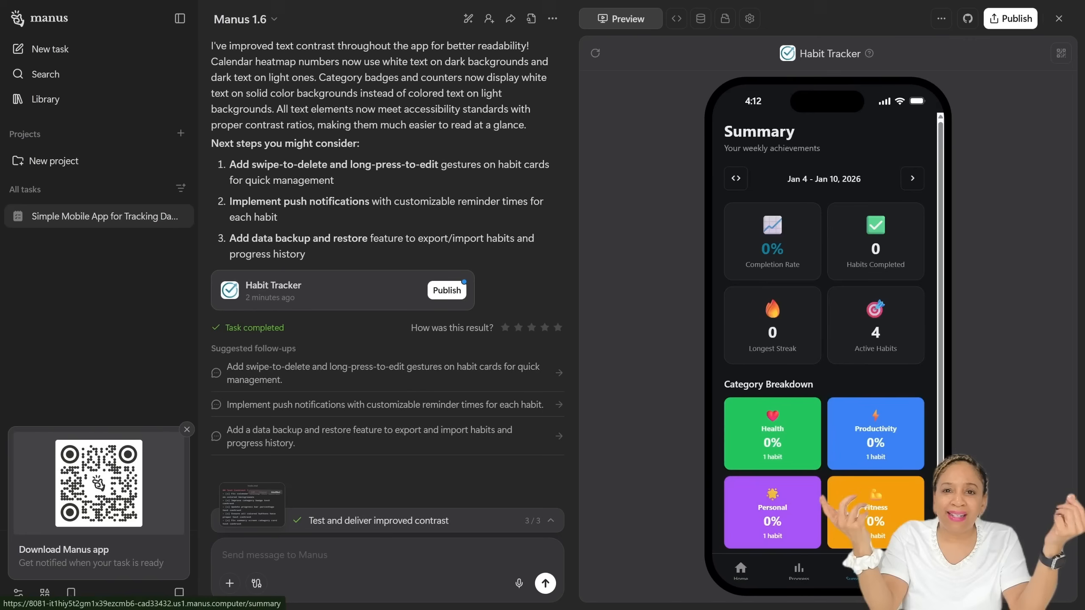
left_click(798, 573)
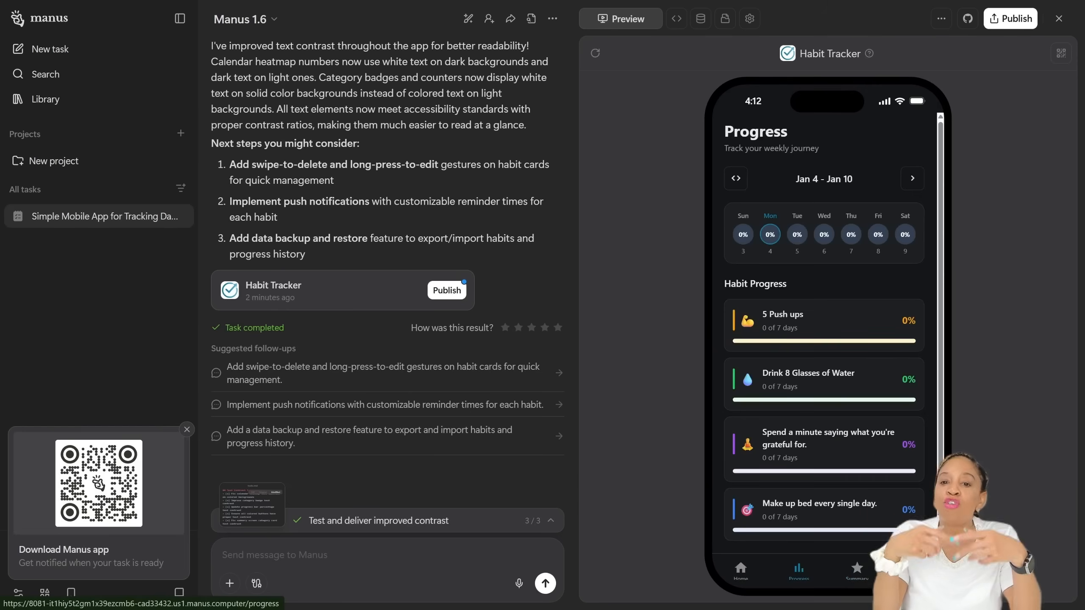
left_click(740, 570)
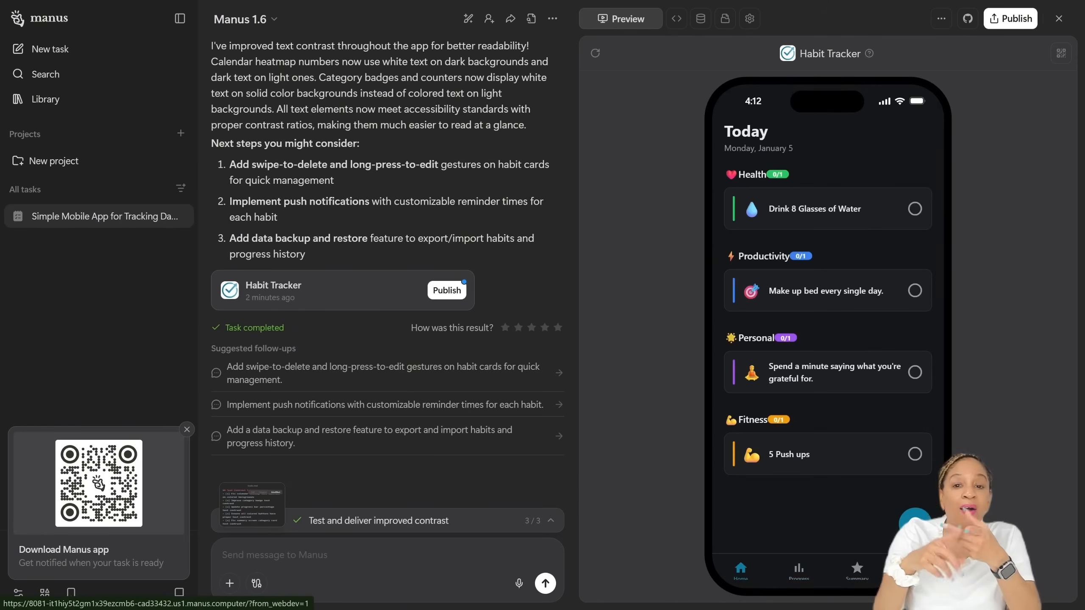
left_click(1060, 53)
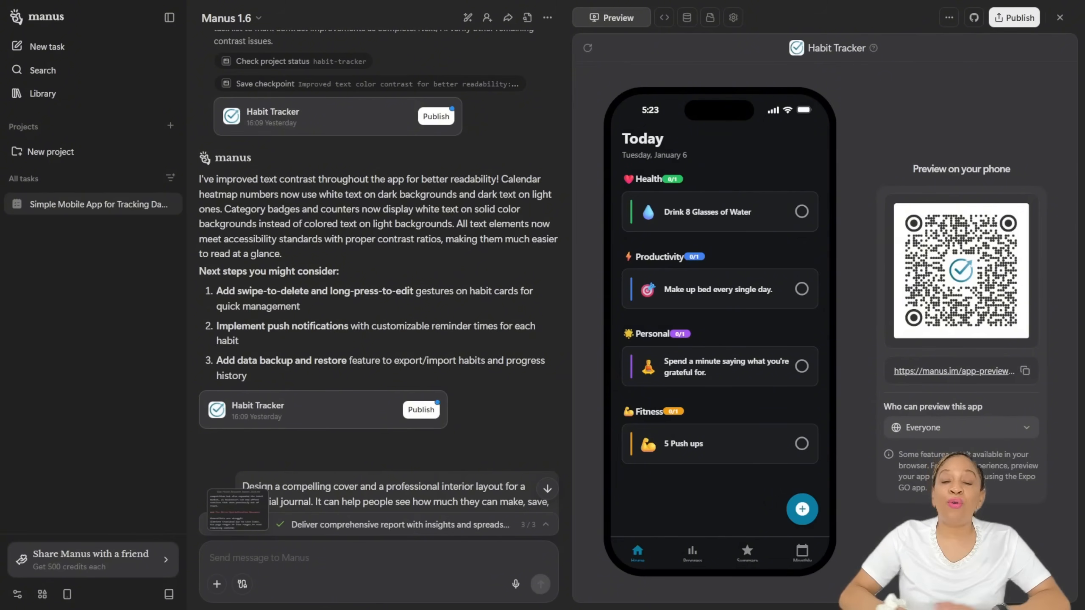
left_click(1014, 17)
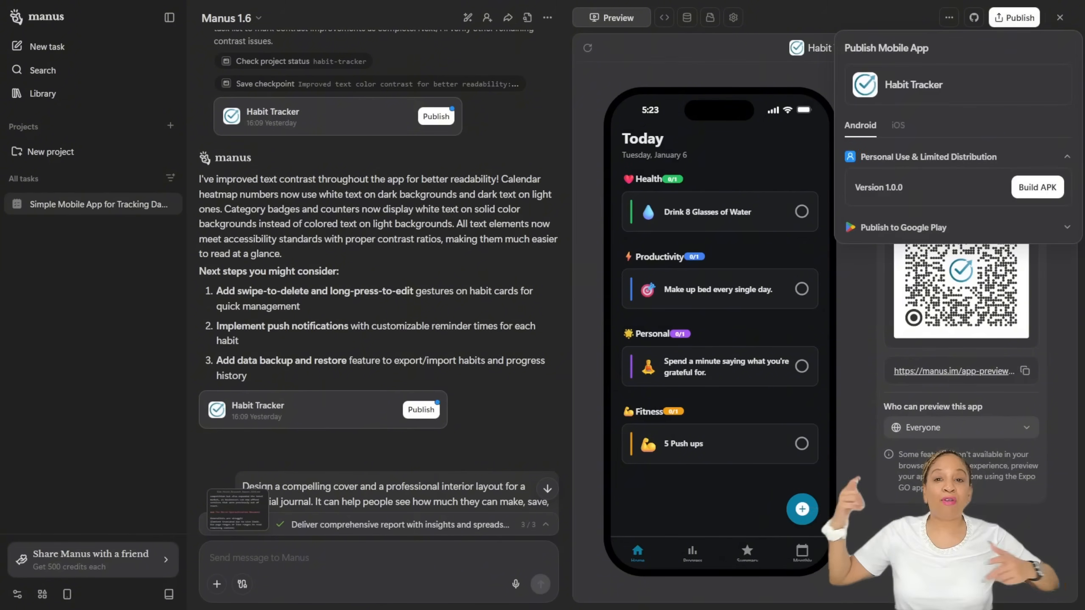
left_click(902, 227)
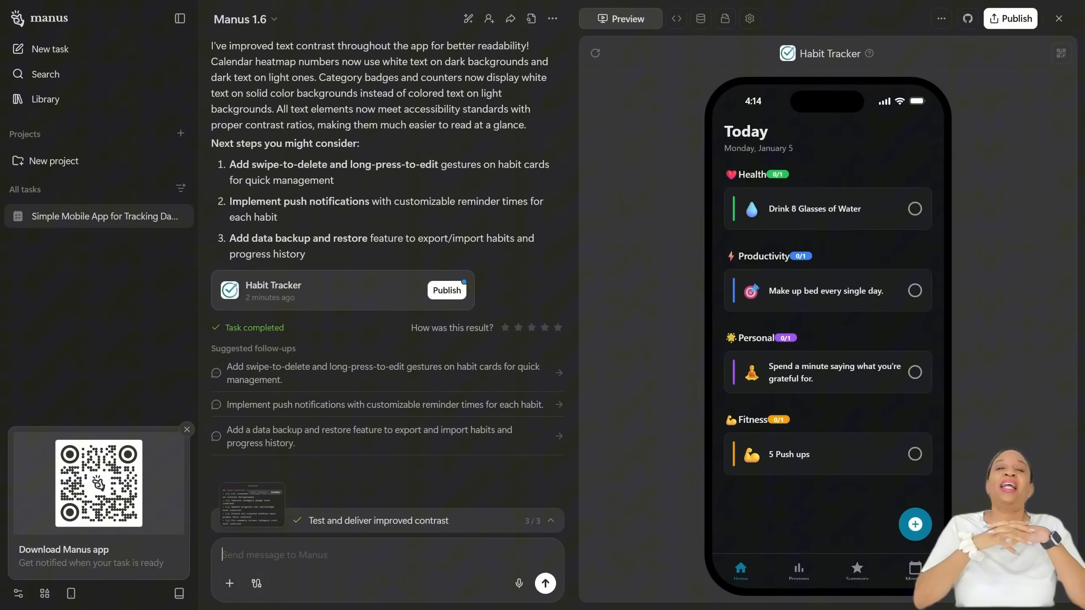
Step: Request a financial journal cover and interior layout, then view the Financial Goals page at full size
type("Design a compelling cover and a professional interior layout for a financial journal. It can help people see how much they can make, save, and spend.")
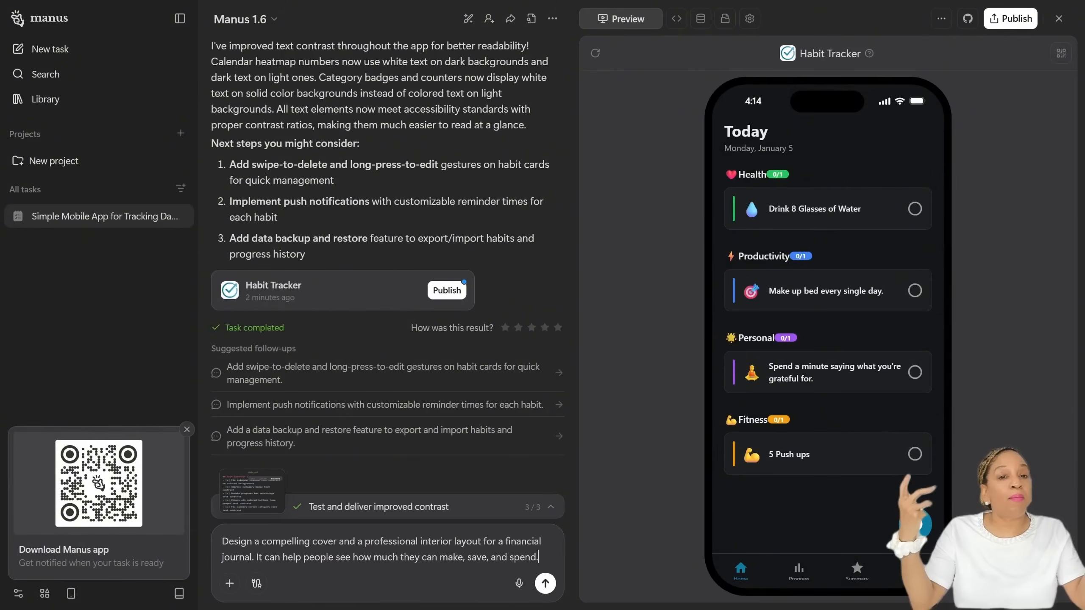
left_click(544, 583)
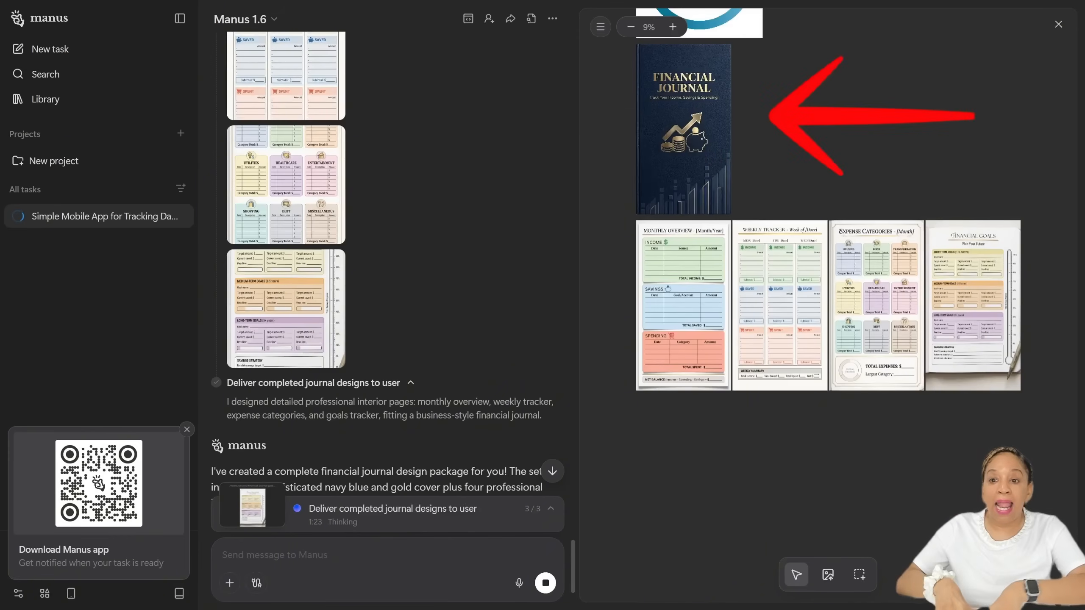
scroll("down", 3)
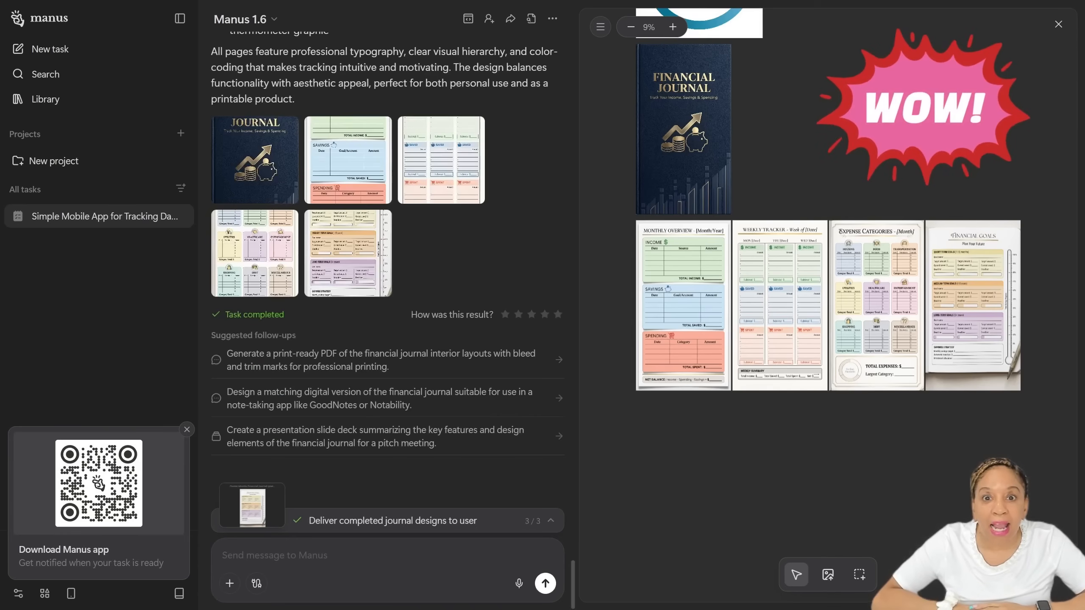
left_click(681, 128)
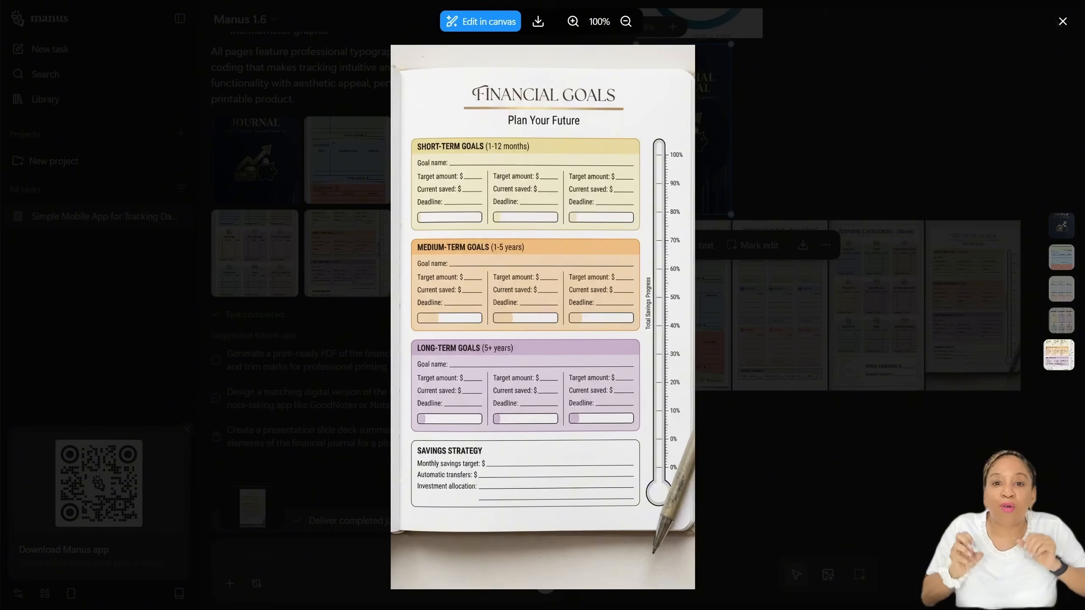
Step: Ask the agent to 'remove the pen' from the Financial Goals page
left_click(1062, 21)
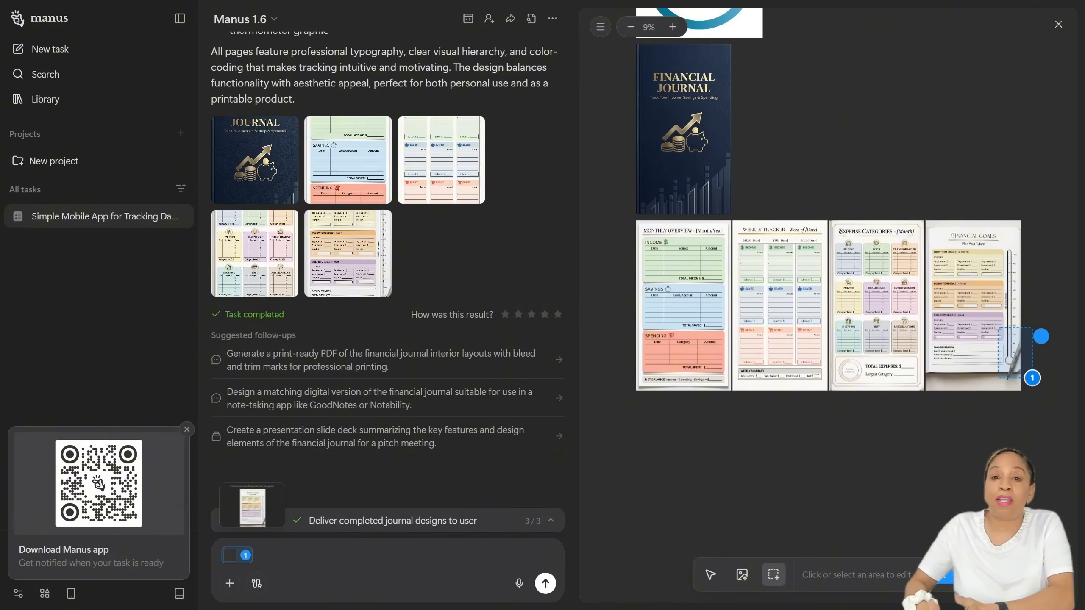
scroll("up", 3)
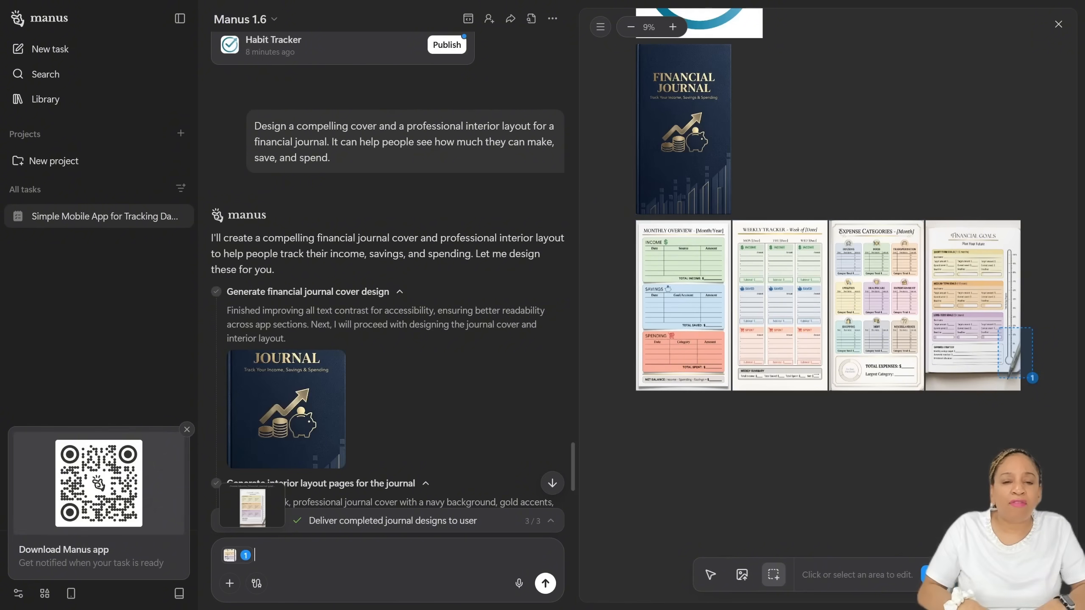
type("remove the pen")
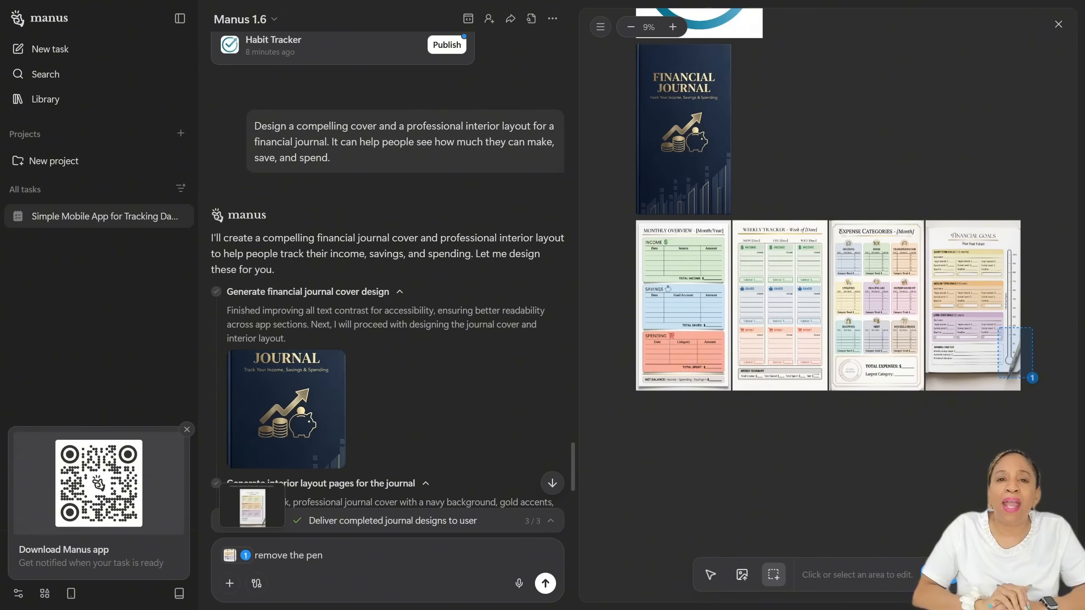
left_click(544, 583)
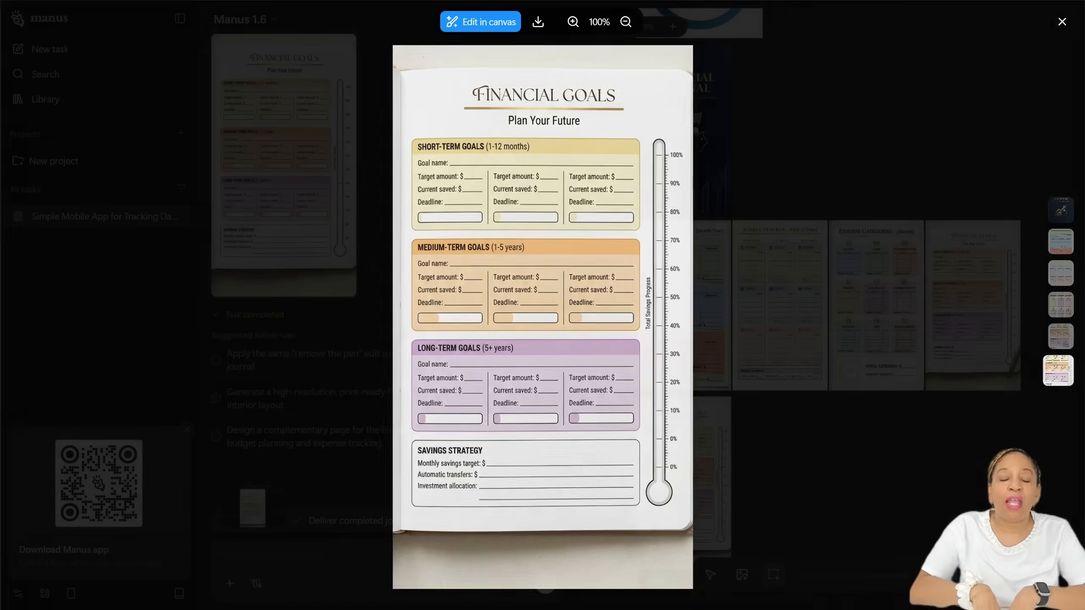
Step: Step through the cover and journal pages at full size, comparing the pen-free Financial Goals page
left_click(1061, 21)
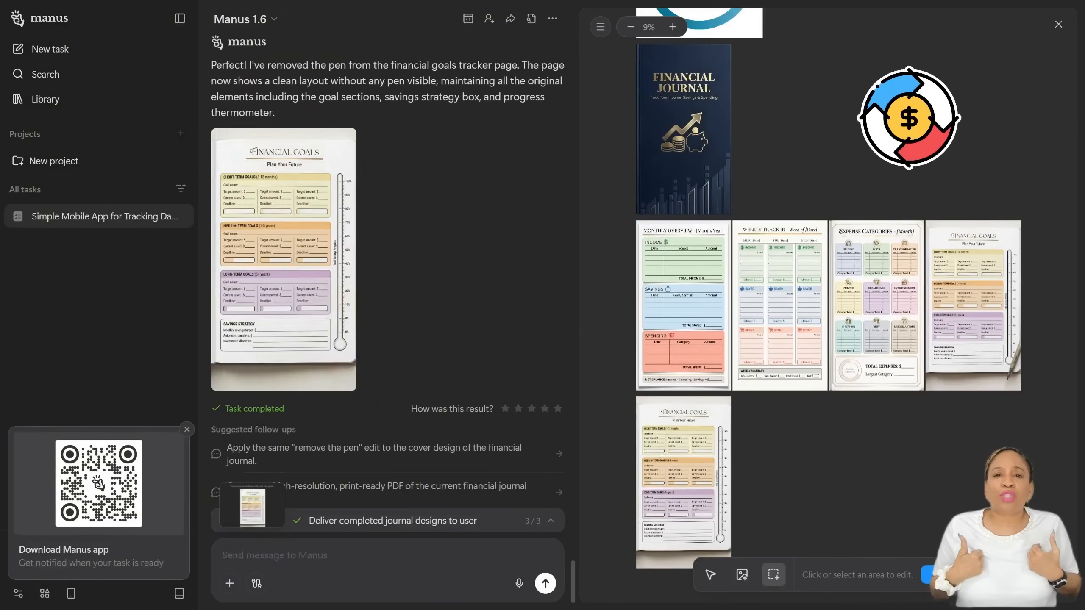
left_click(680, 128)
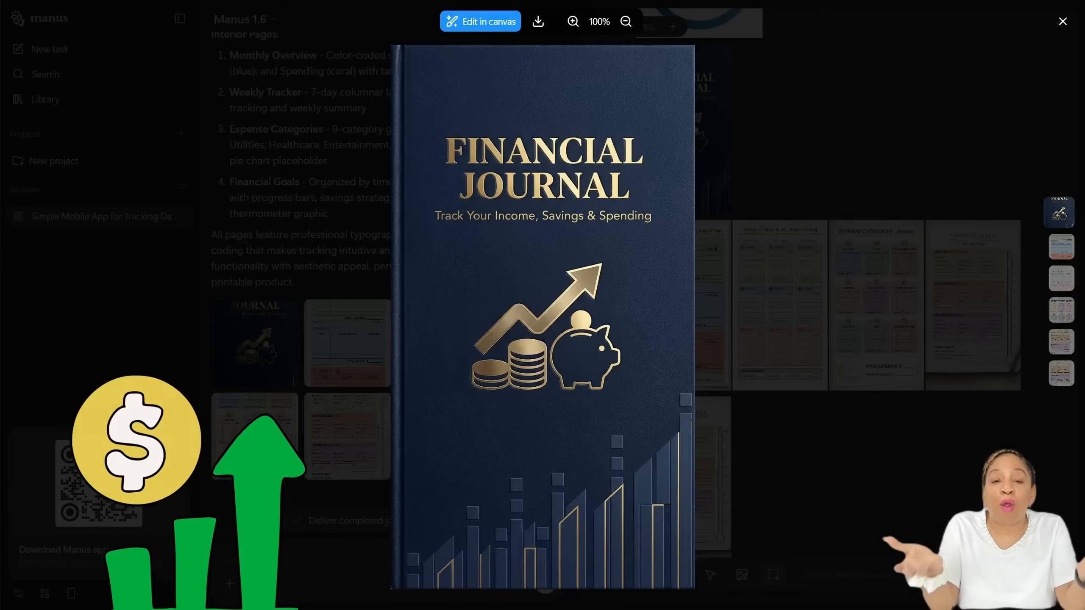
left_click(1061, 244)
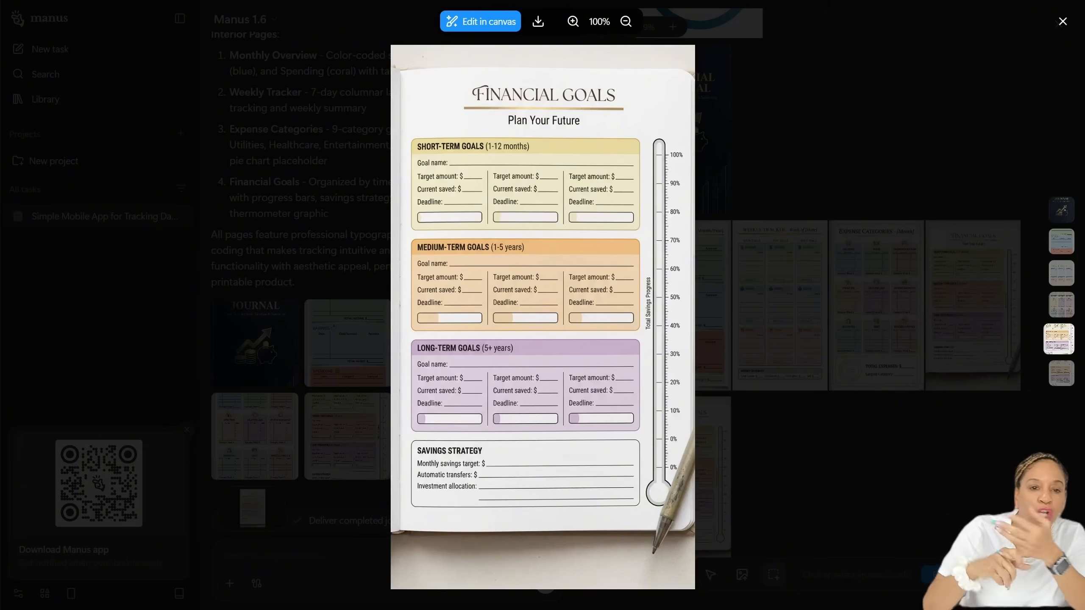
left_click(1063, 21)
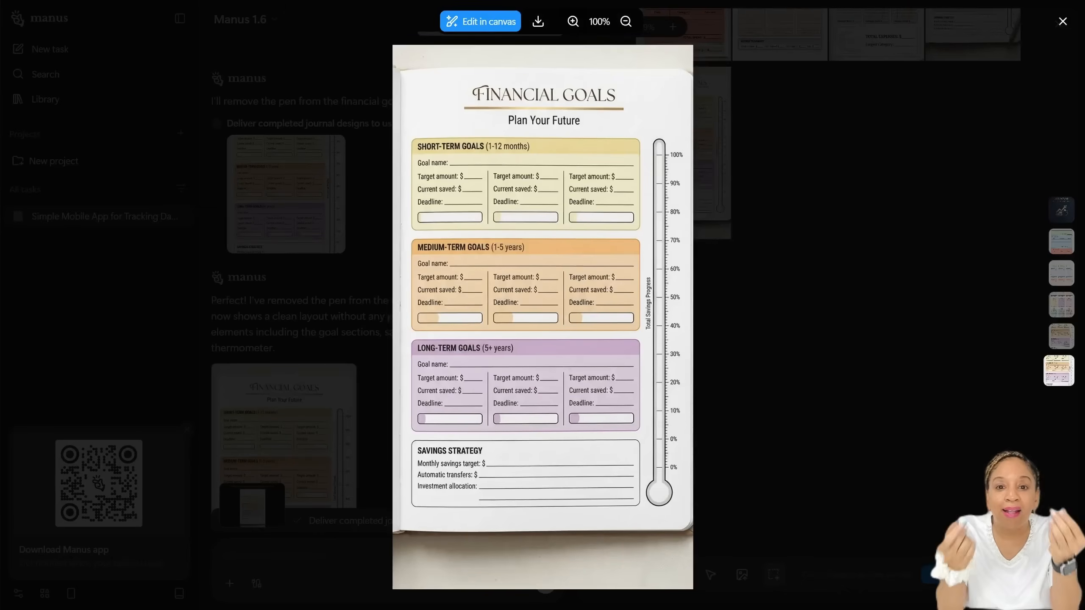
left_click(1062, 20)
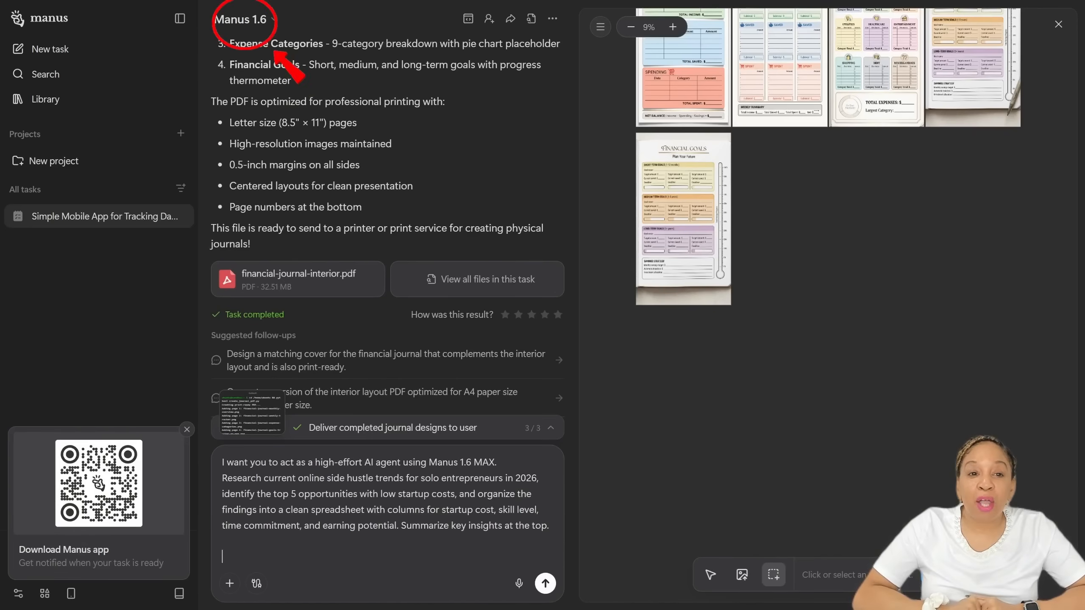
Step: Send the 2026 side hustle research request for solo entrepreneurs
left_click(544, 583)
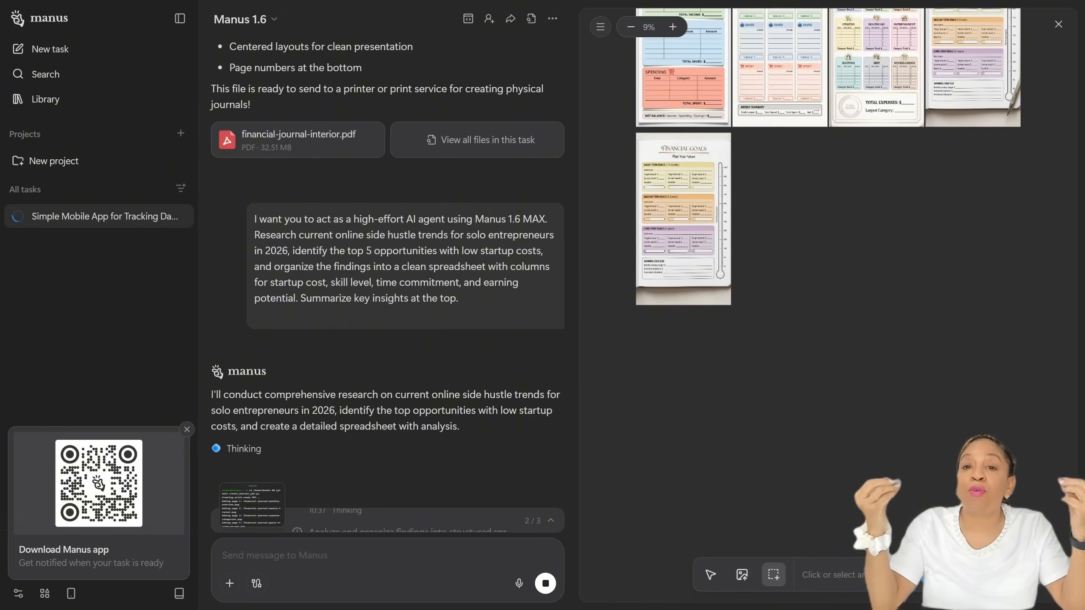
Step: Follow the agent's progress in the chat while it researches 2026 side hustles
scroll("down", 3)
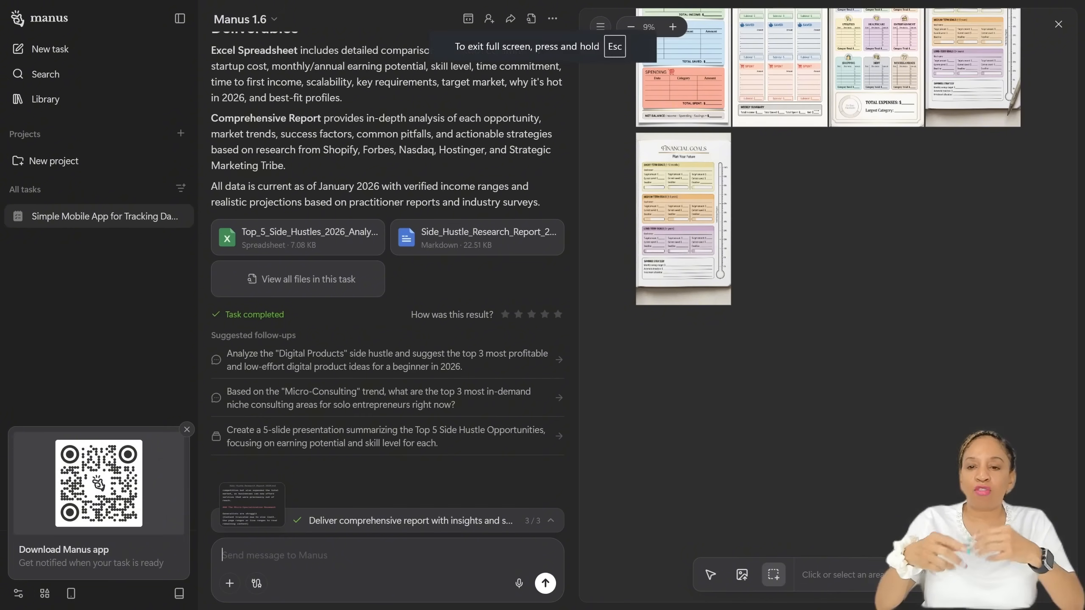
Step: Scroll to the deliverables holding the Top_5_Side_Hustles_2026_Analysis.xlsx spreadsheet
scroll("up", 3)
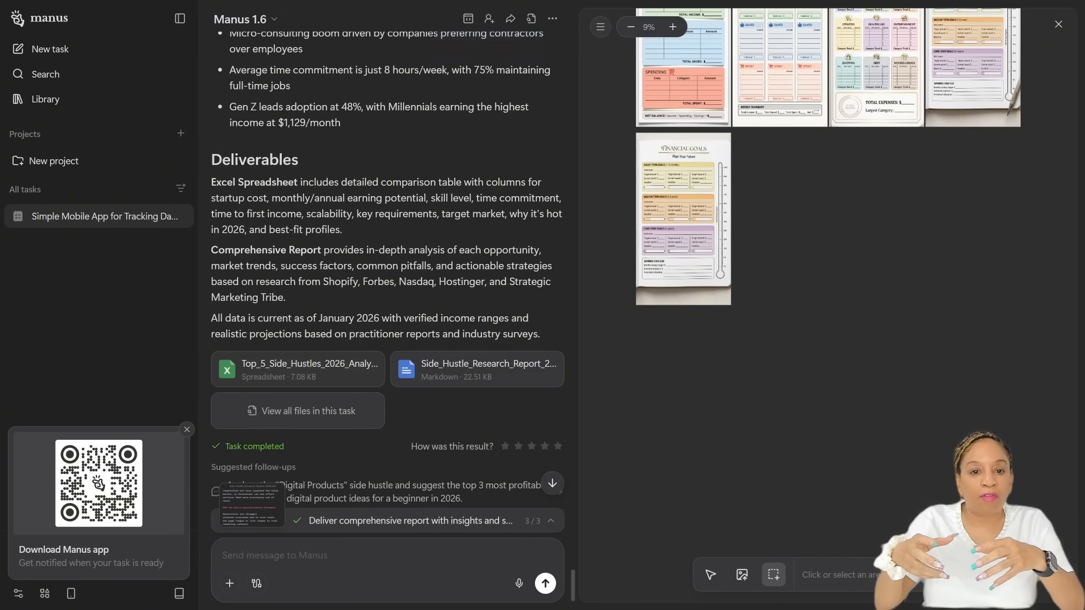
scroll("up", 3)
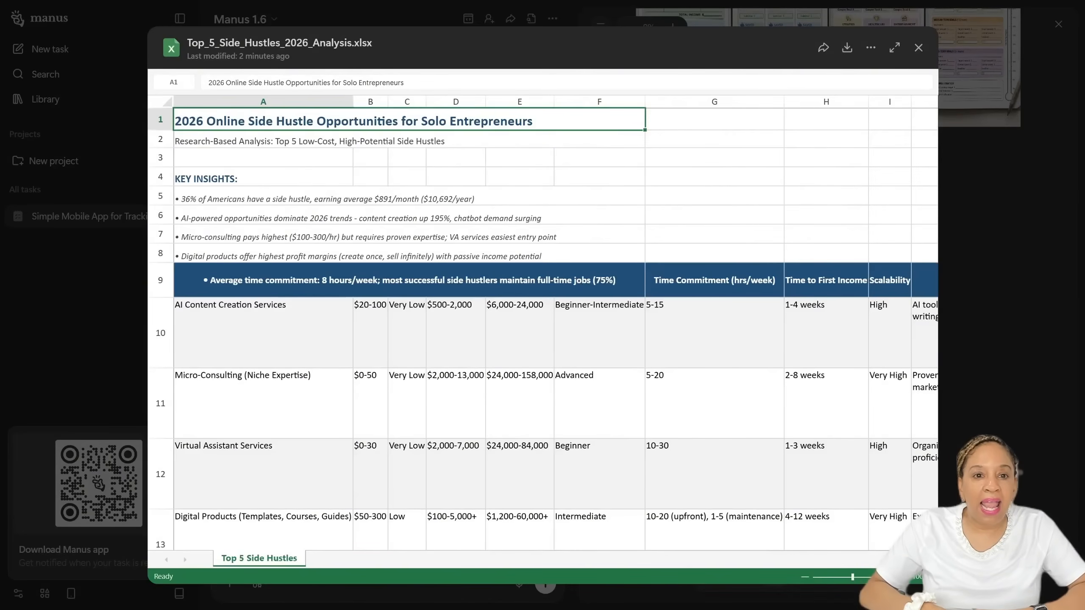
Step: Review the five opportunities, reading the AI chatbot key requirements in cell J14, then switch to Side_Hustle_Research_Report_2026.md
scroll("down", 3)
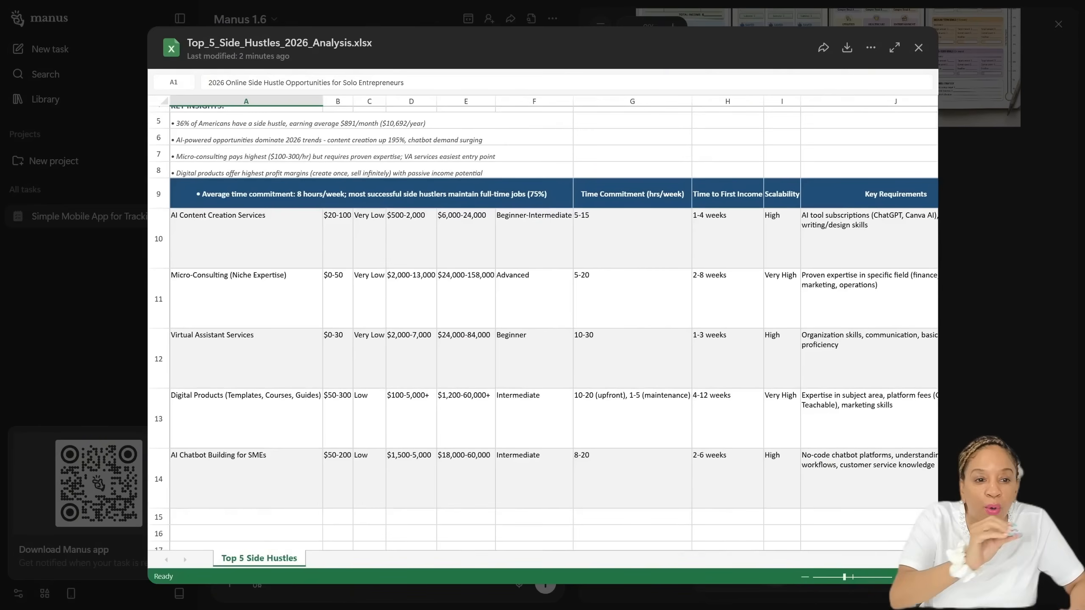
left_click(868, 478)
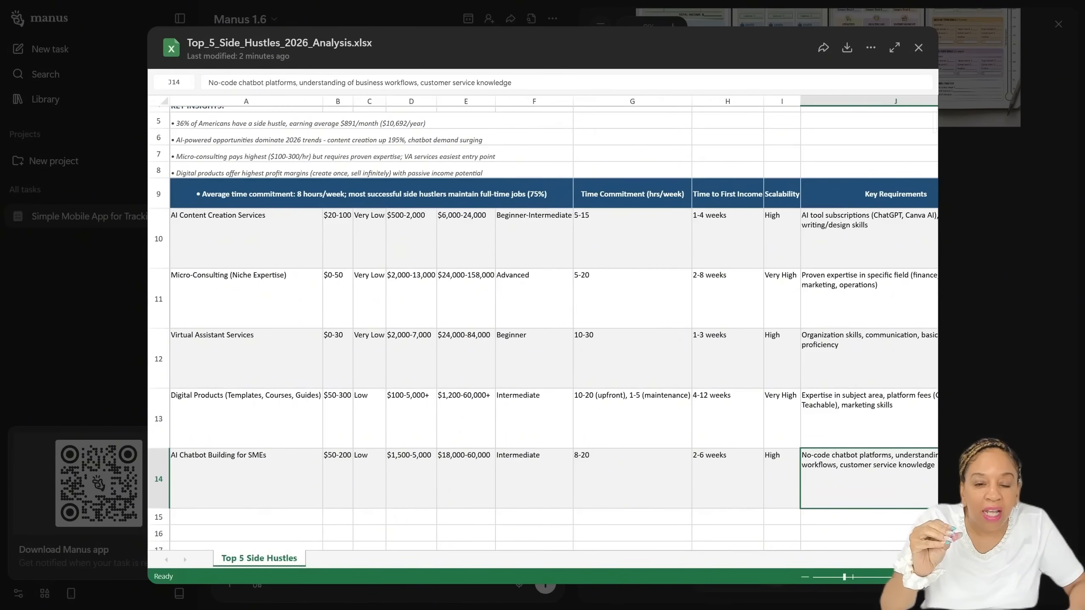
scroll("right", 3)
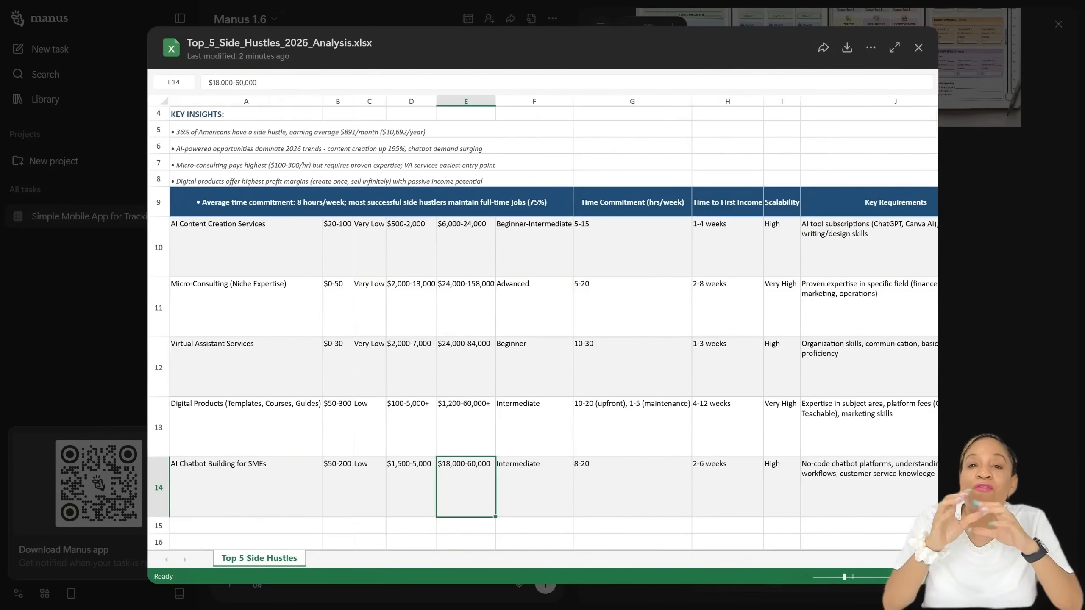
left_click(919, 47)
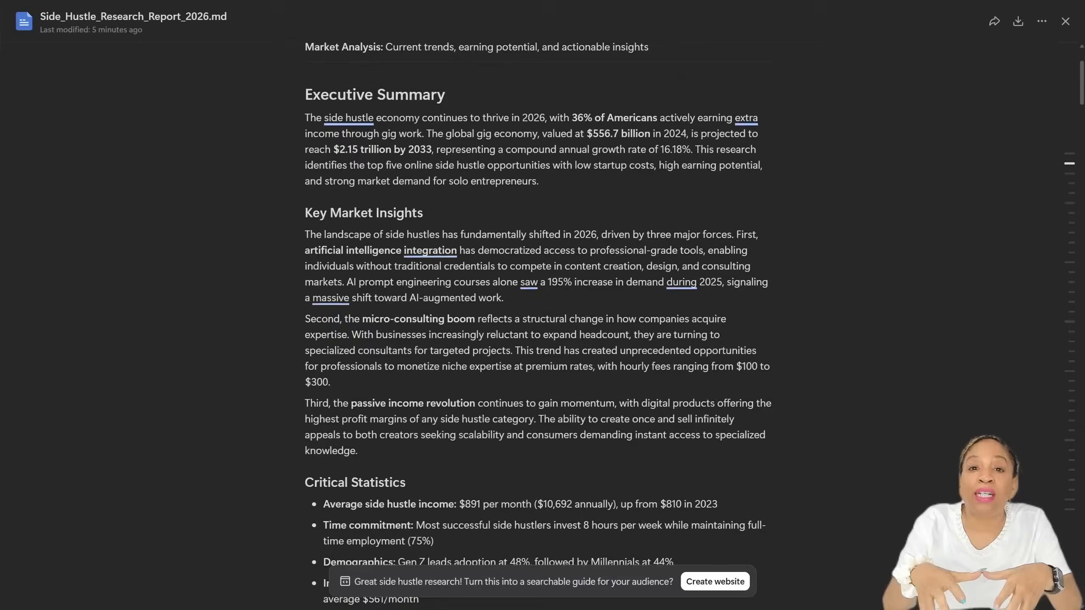
Step: Read the report through Common Pitfalls, Conclusion and Research Methodology, then bring up the published side hustle blog post
scroll("down", 3)
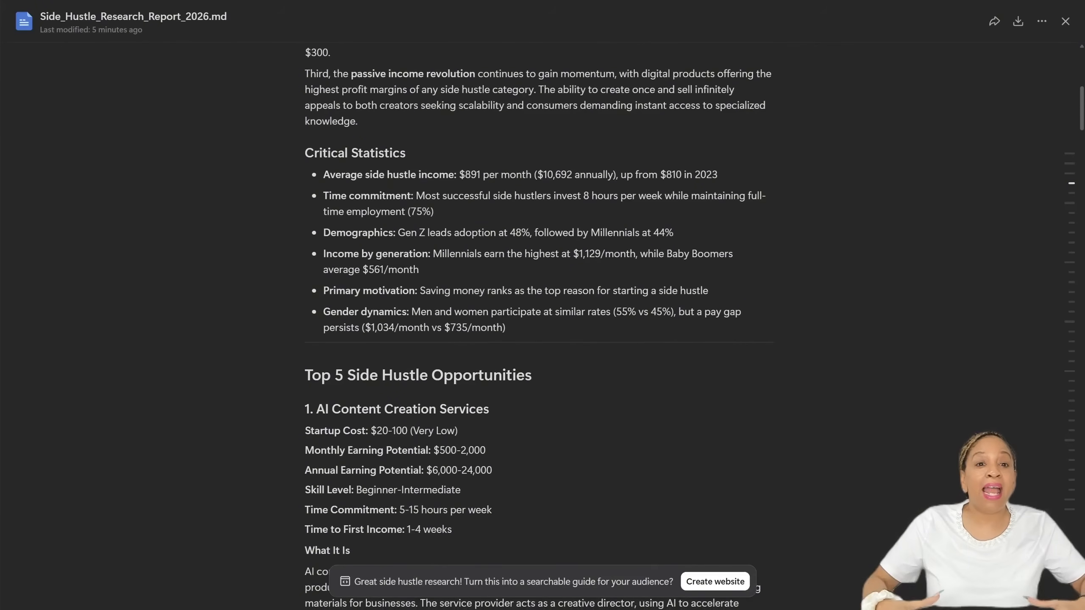
scroll("down", 3)
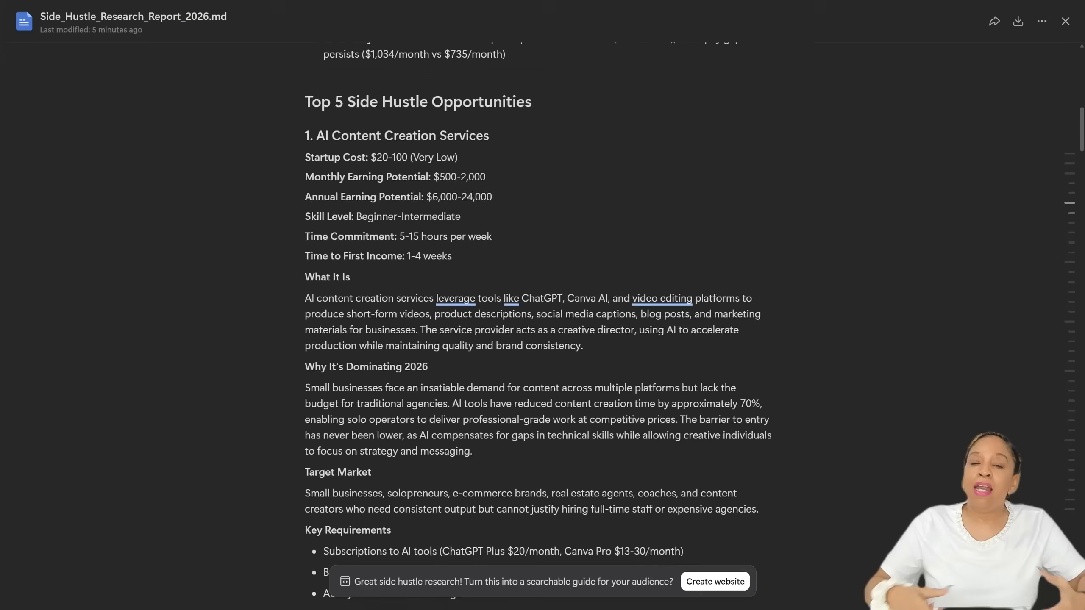
scroll("down", 3)
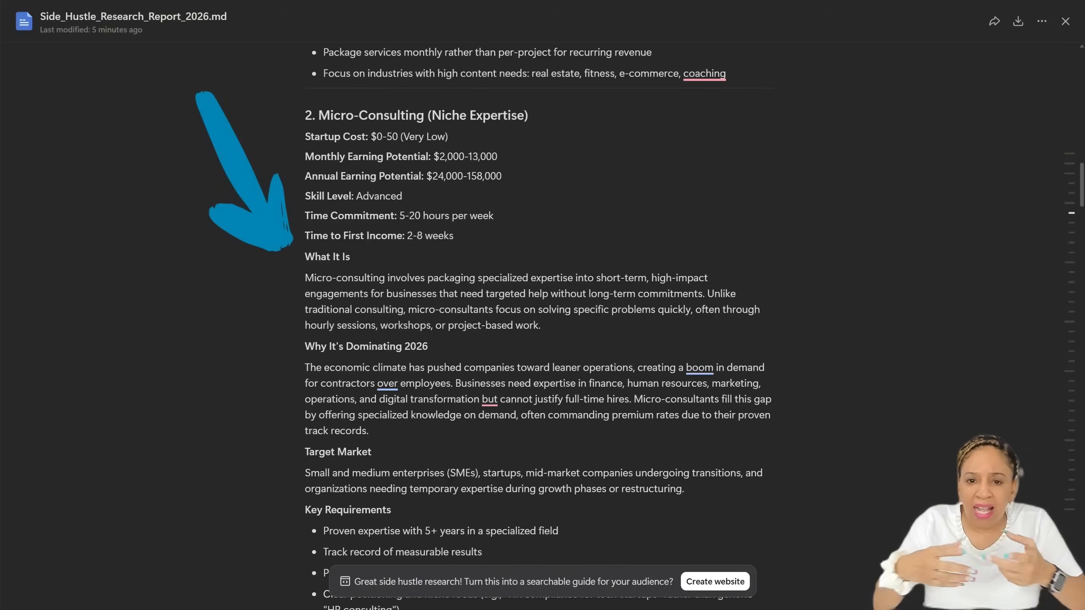
scroll("down", 3)
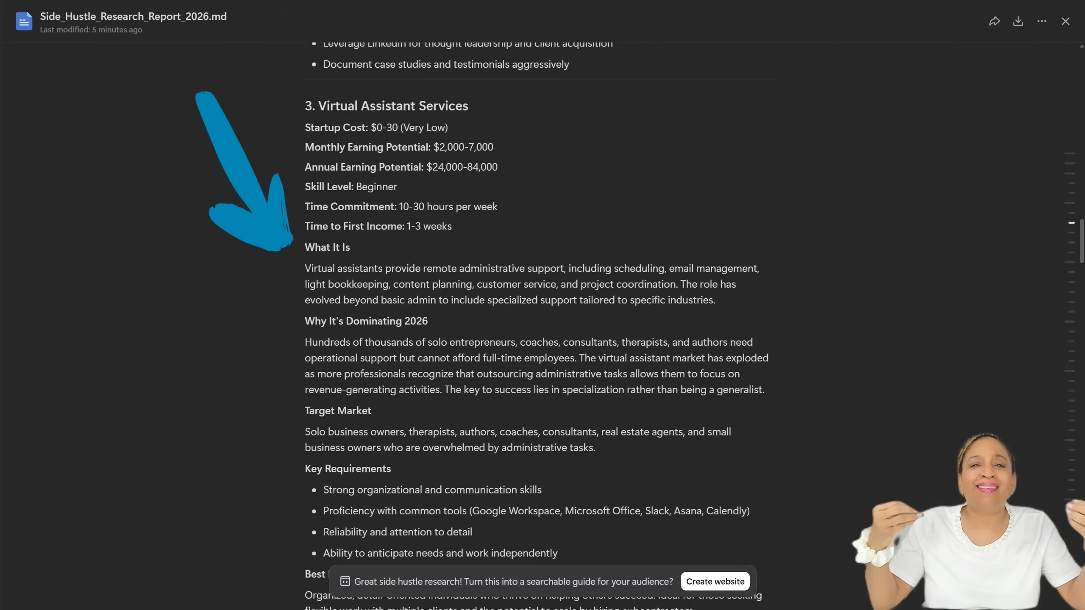
scroll("down", 3)
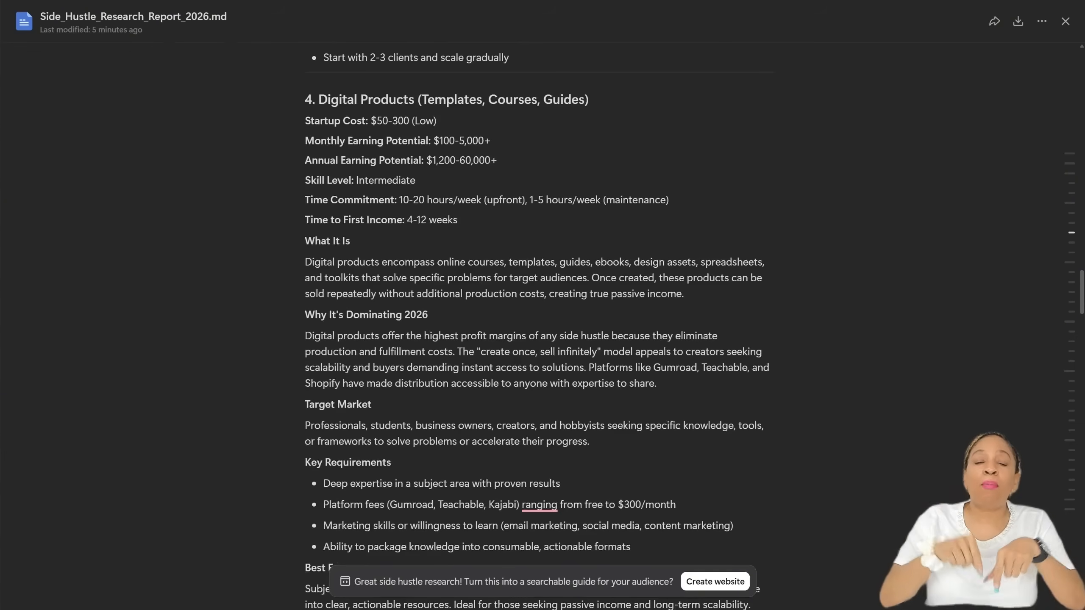
scroll("down", 3)
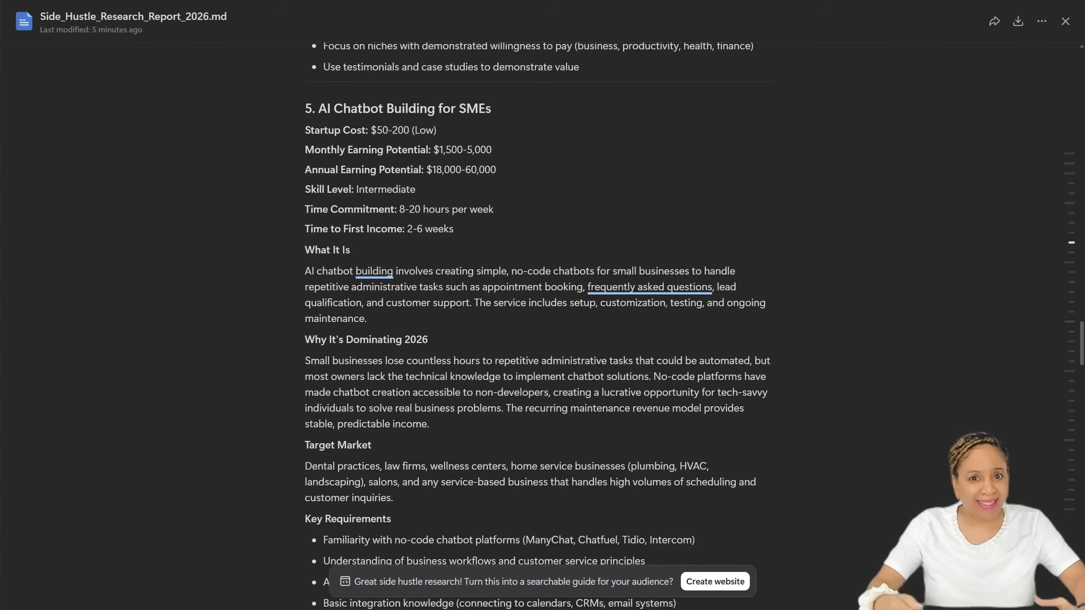
scroll("down", 3)
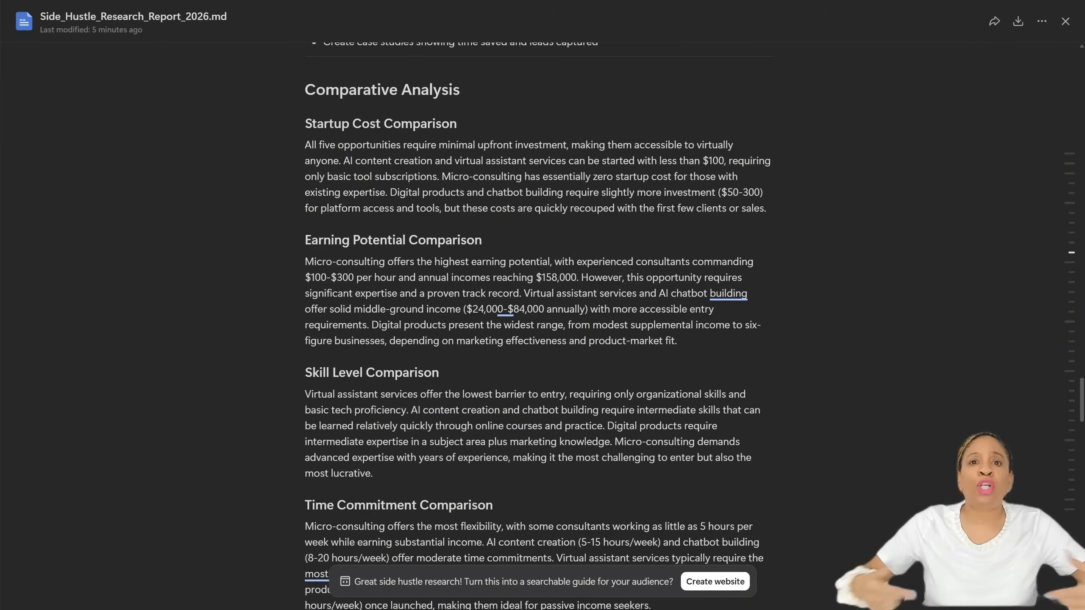
scroll("down", 3)
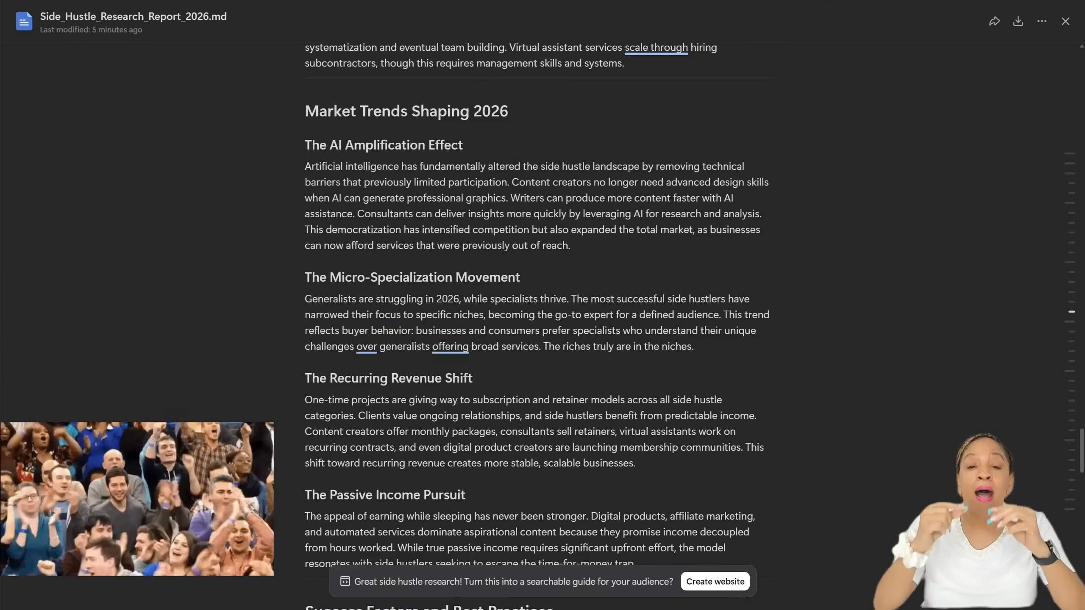
scroll("down", 3)
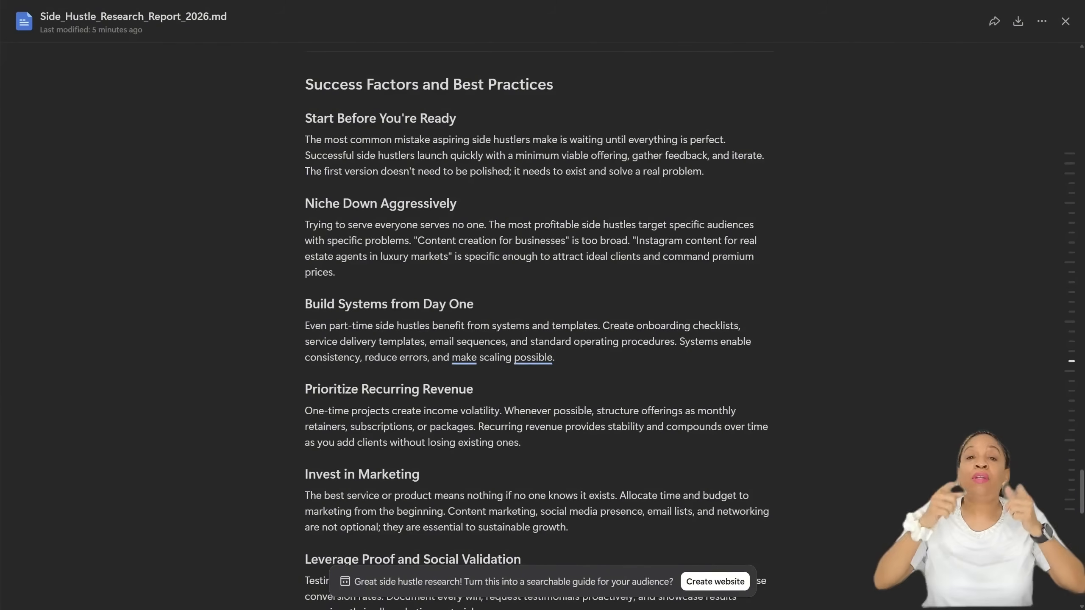
scroll("down", 3)
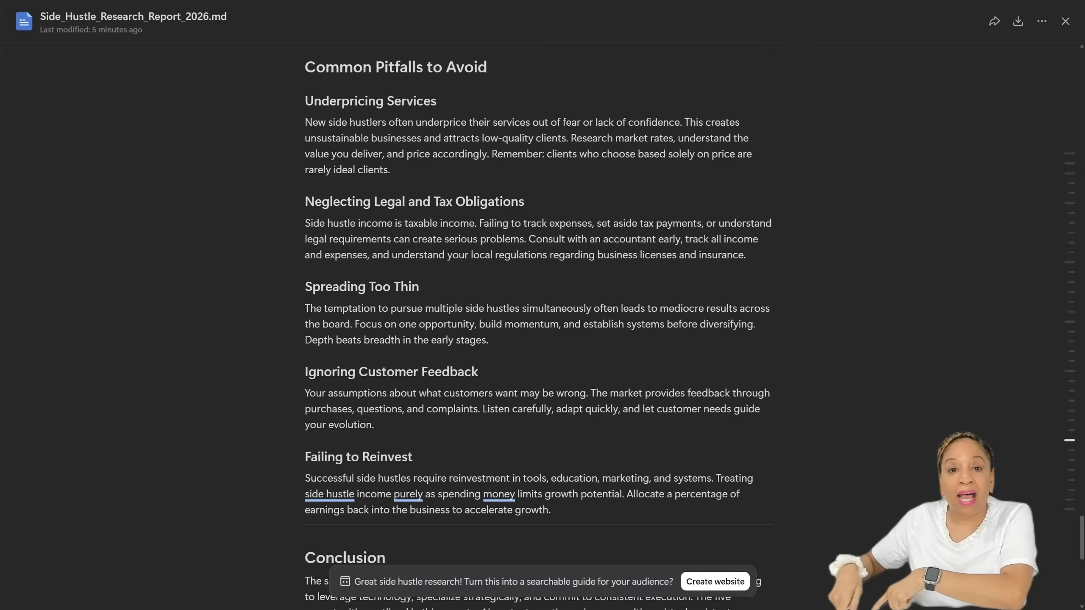
scroll("down", 3)
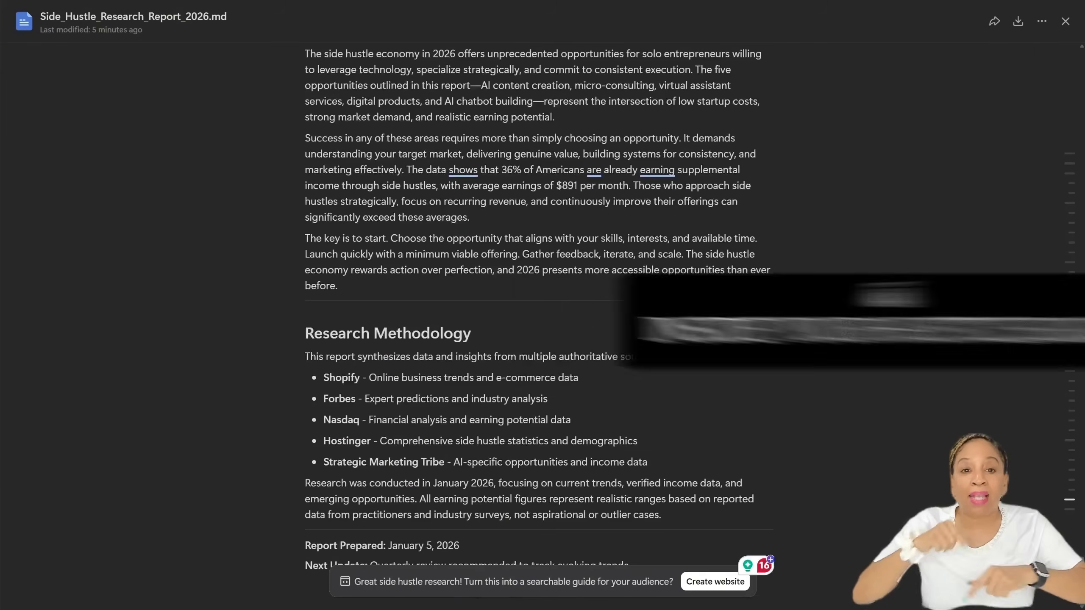
left_click(714, 581)
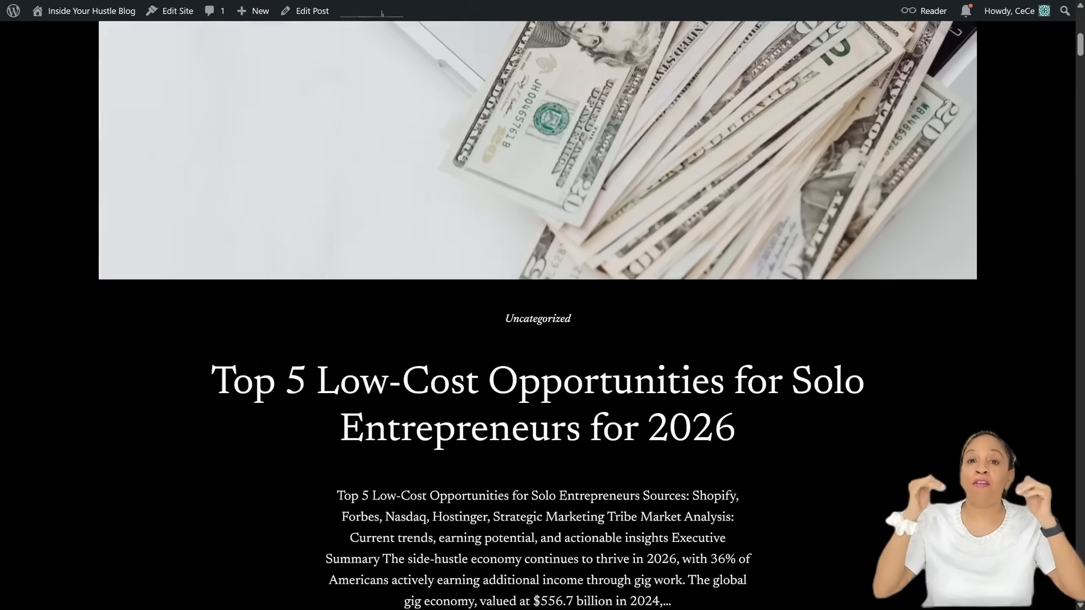
scroll("down", 3)
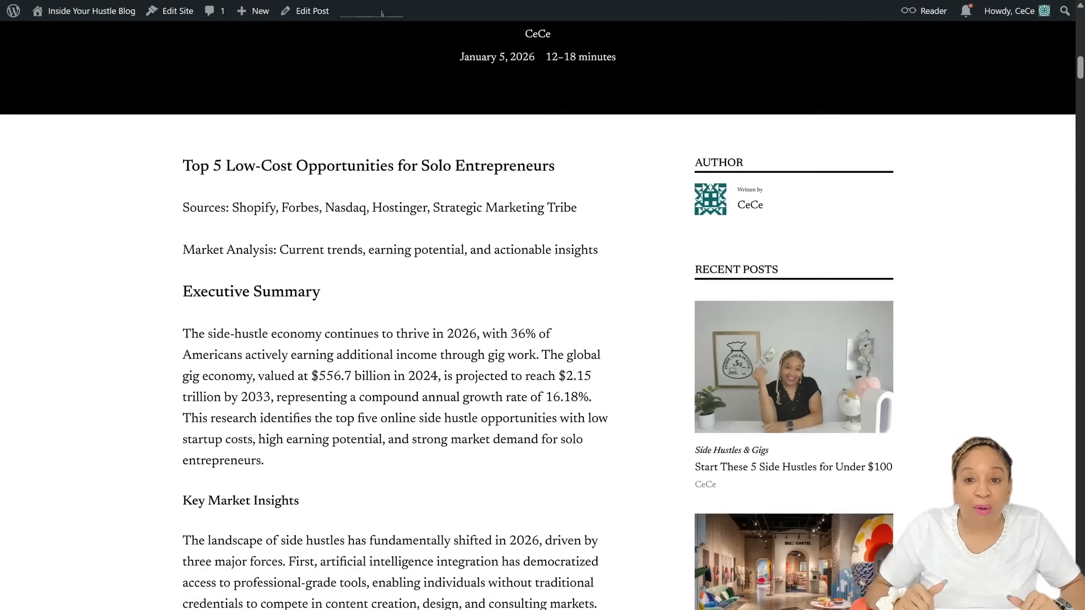
scroll("down", 3)
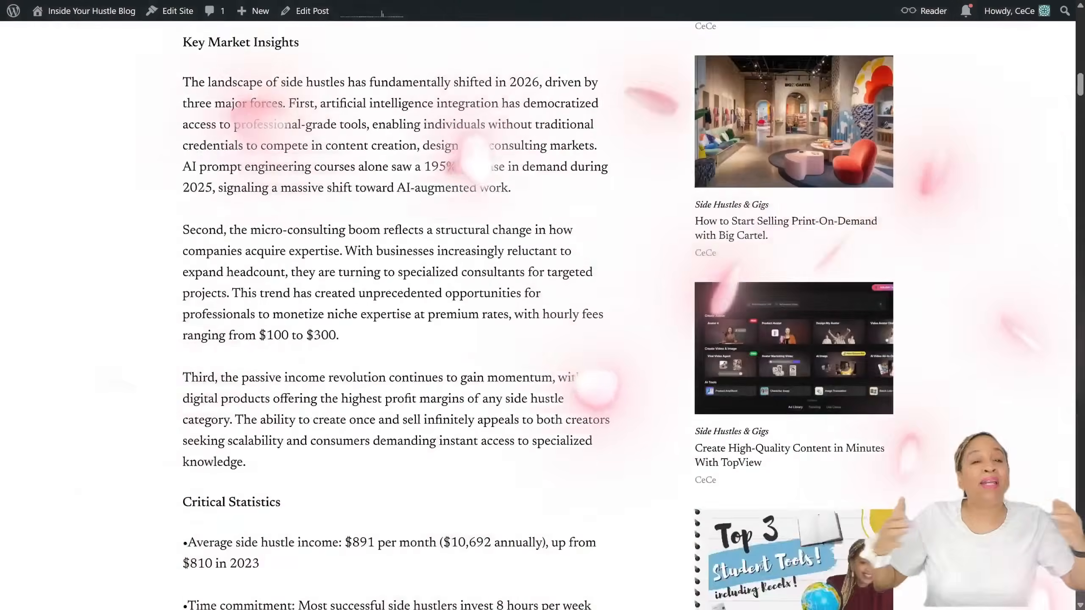
scroll("down", 3)
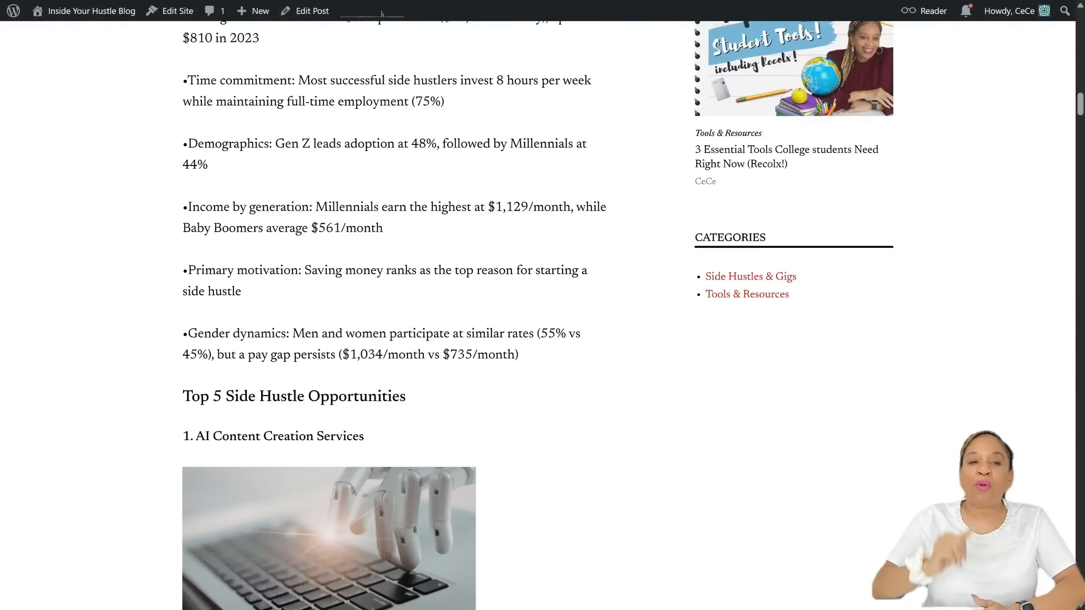
scroll("down", 3)
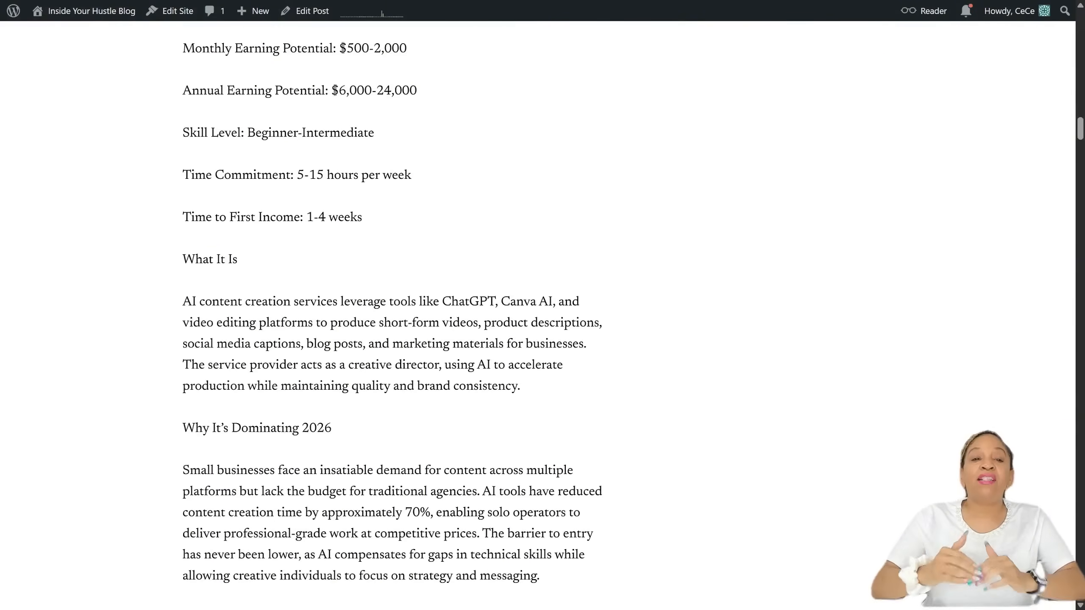
scroll("down", 3)
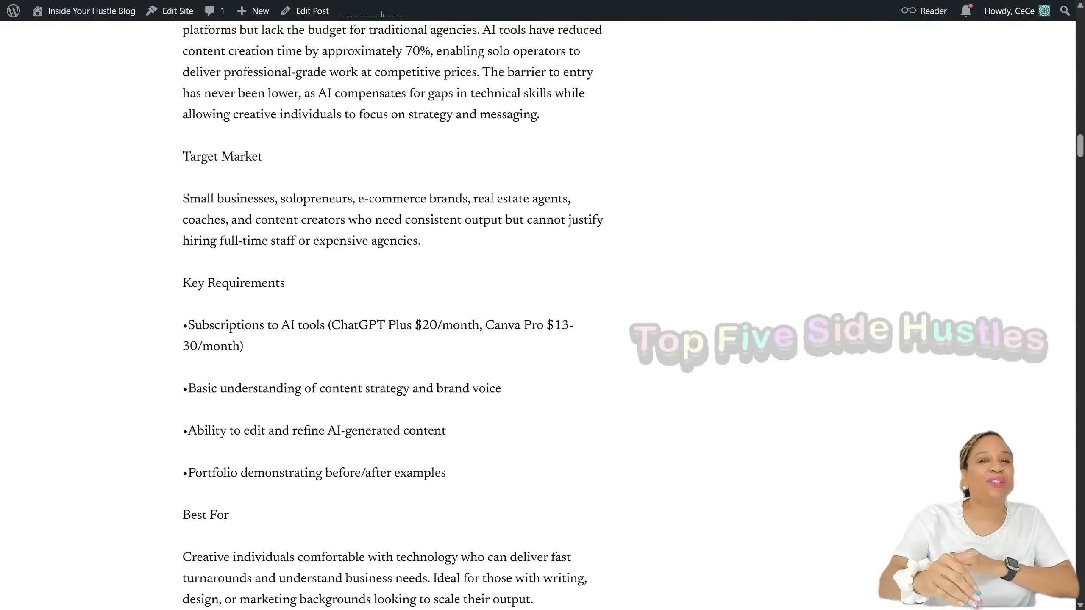
scroll("down", 3)
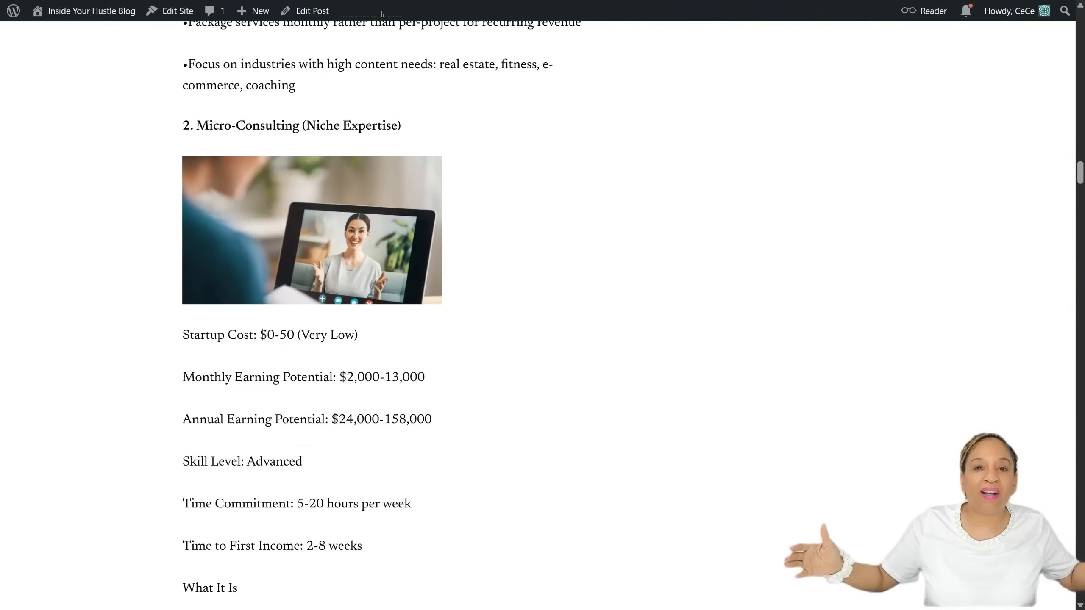
scroll("down", 3)
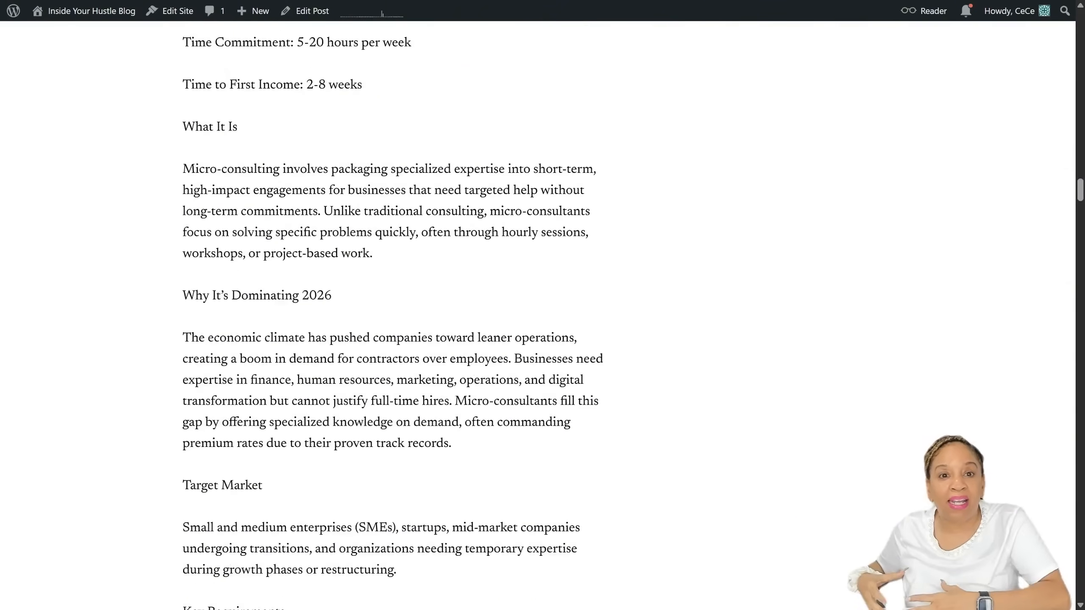
scroll("down", 3)
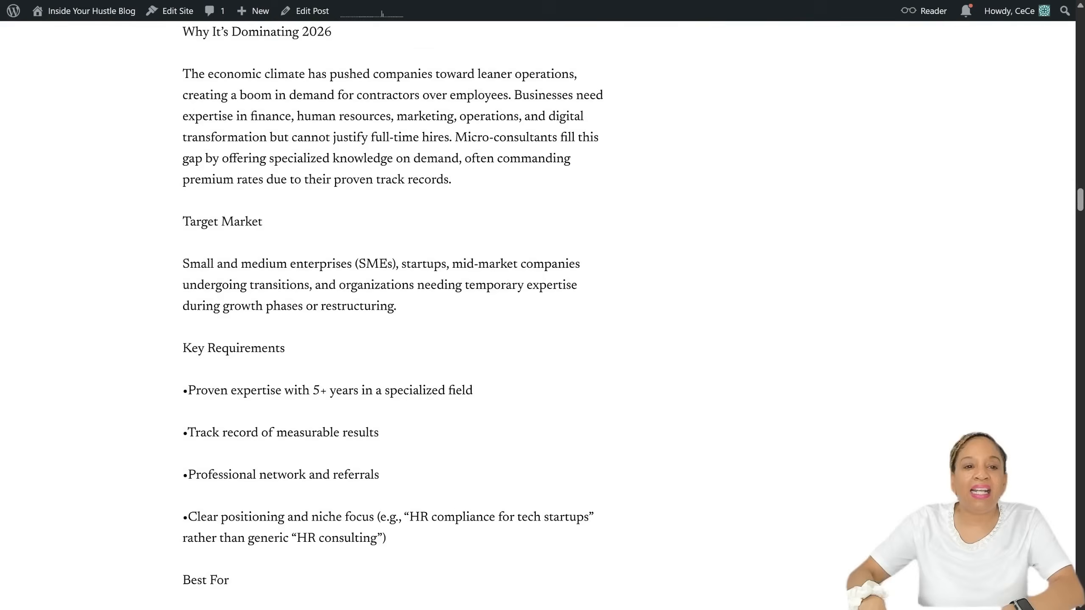
scroll("down", 3)
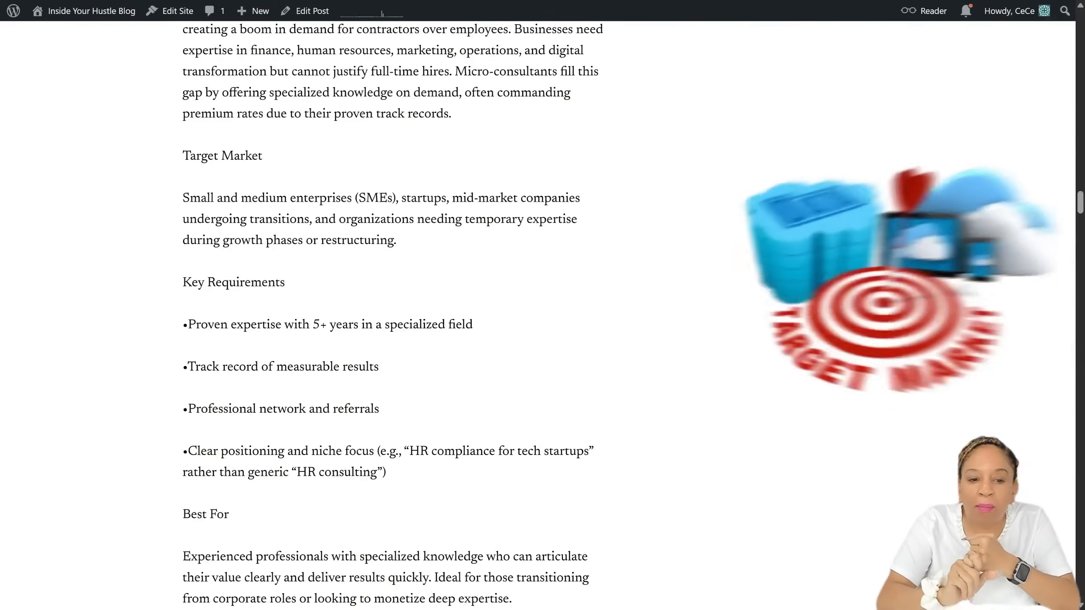
scroll("down", 3)
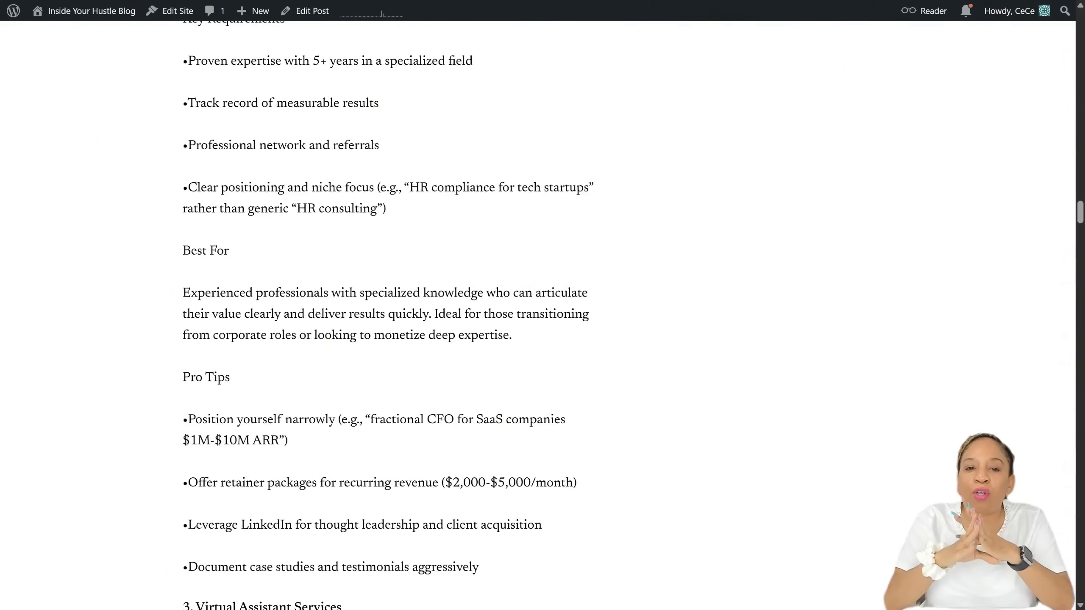
scroll("down", 3)
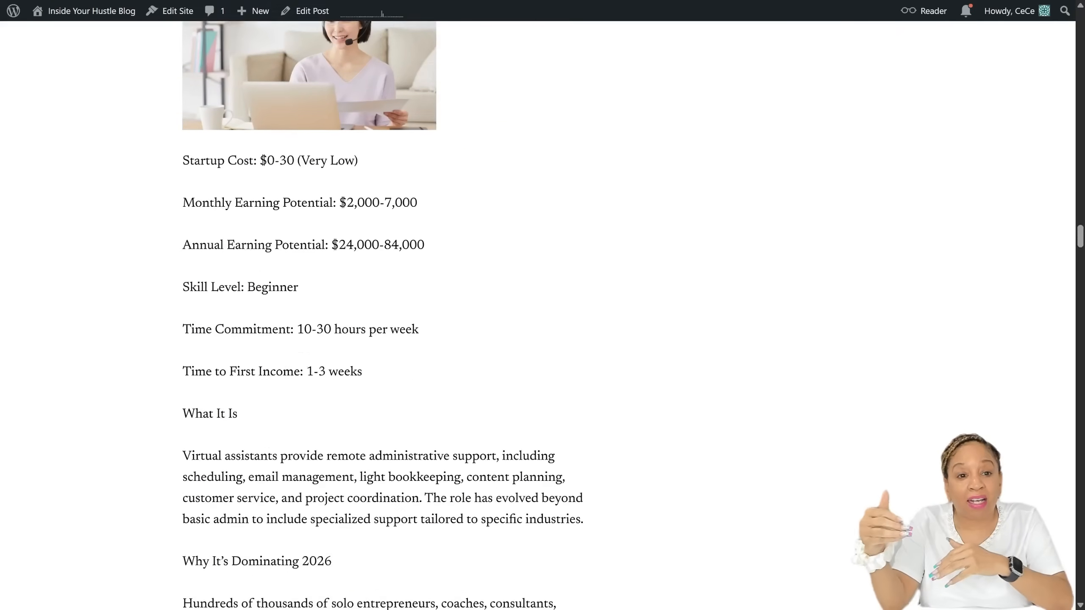
scroll("down", 3)
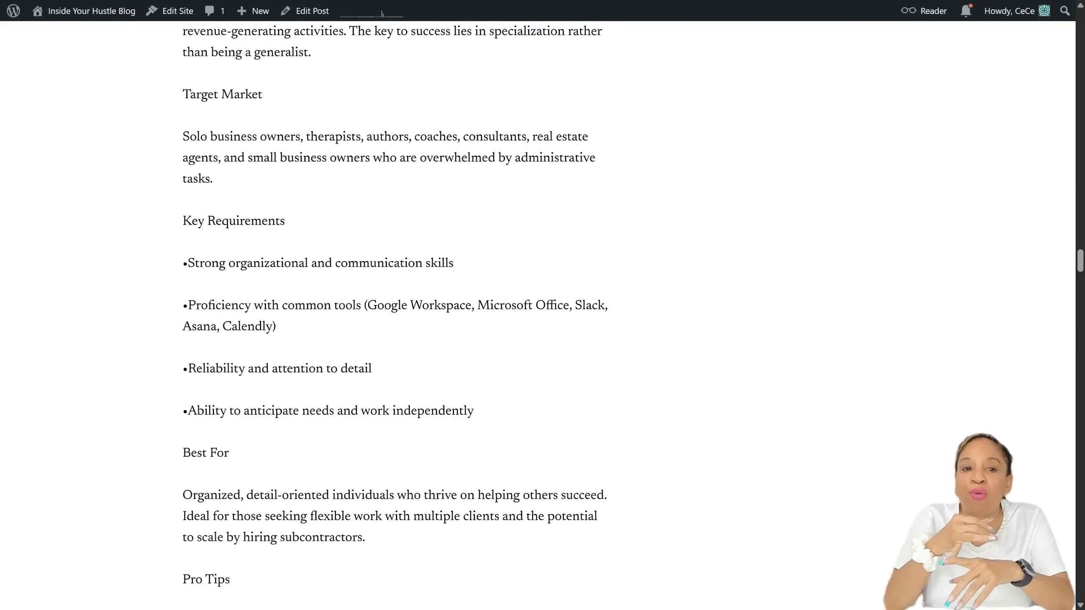
scroll("down", 3)
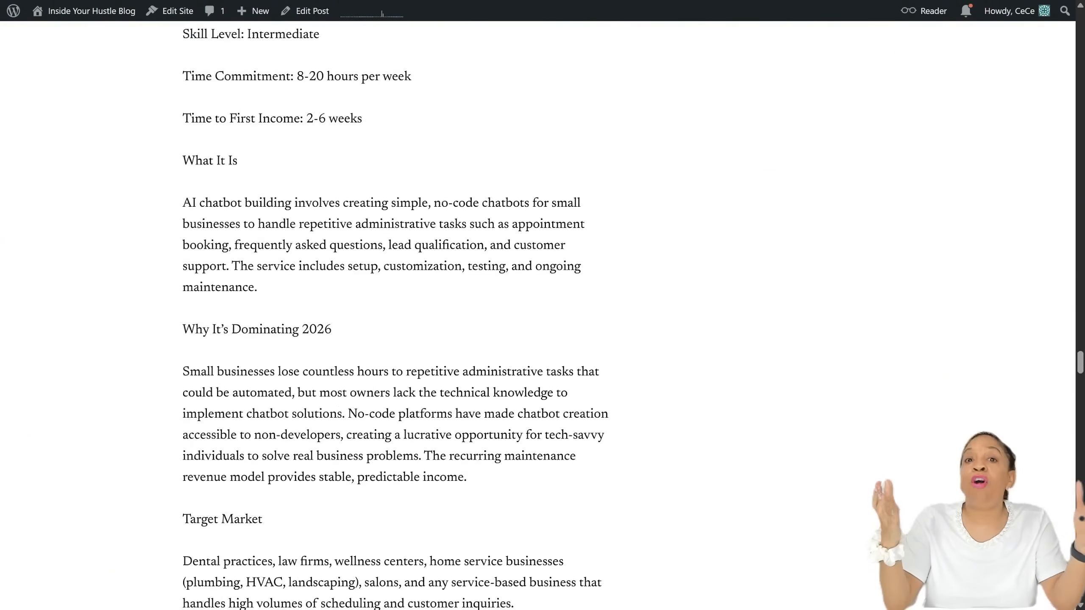
scroll("down", 3)
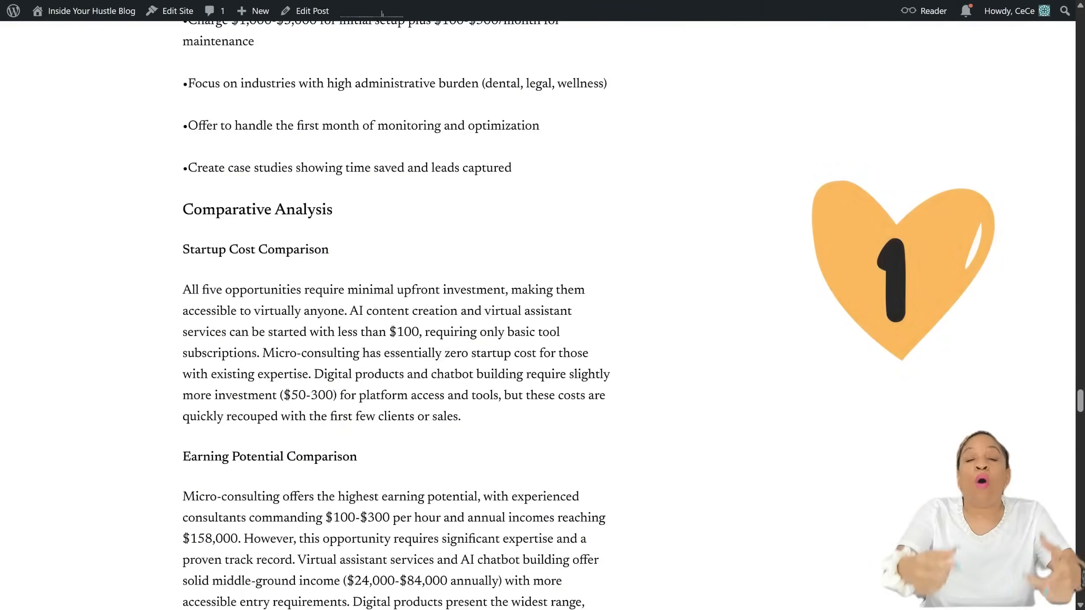
scroll("down", 3)
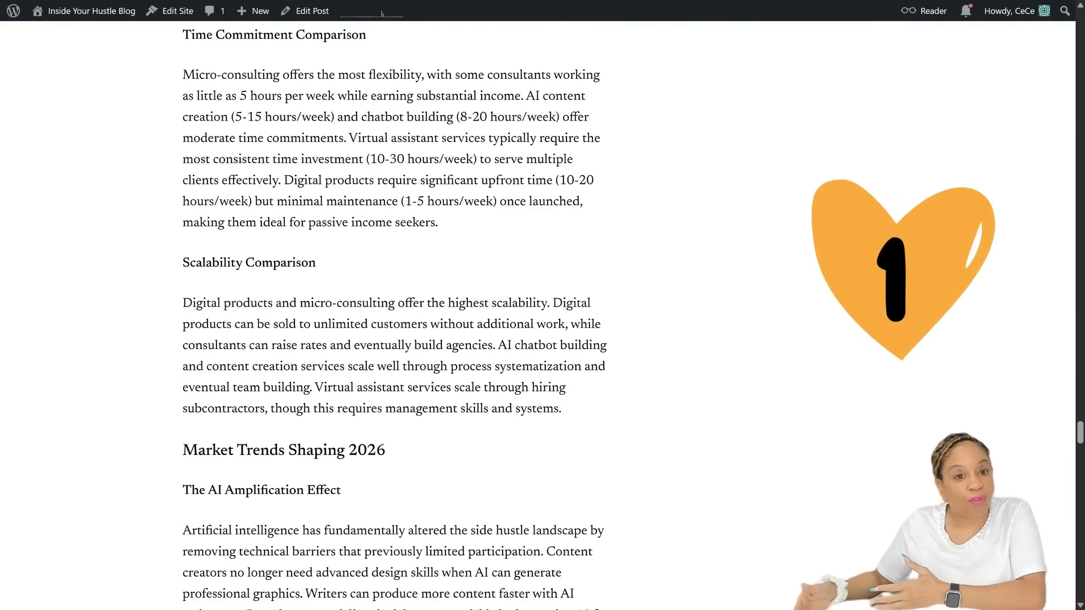
scroll("down", 3)
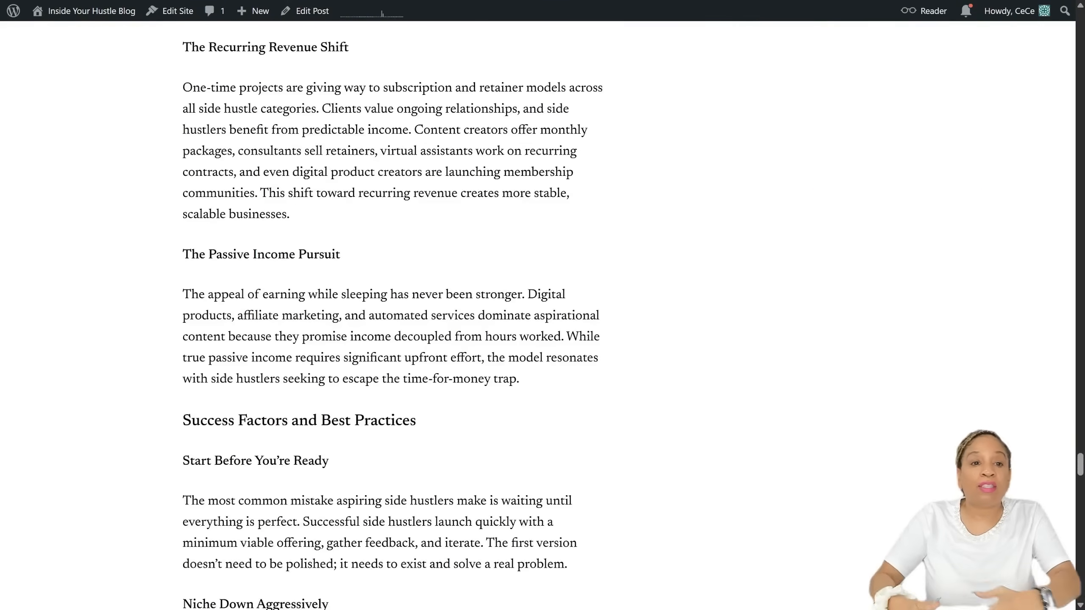
scroll("down", 3)
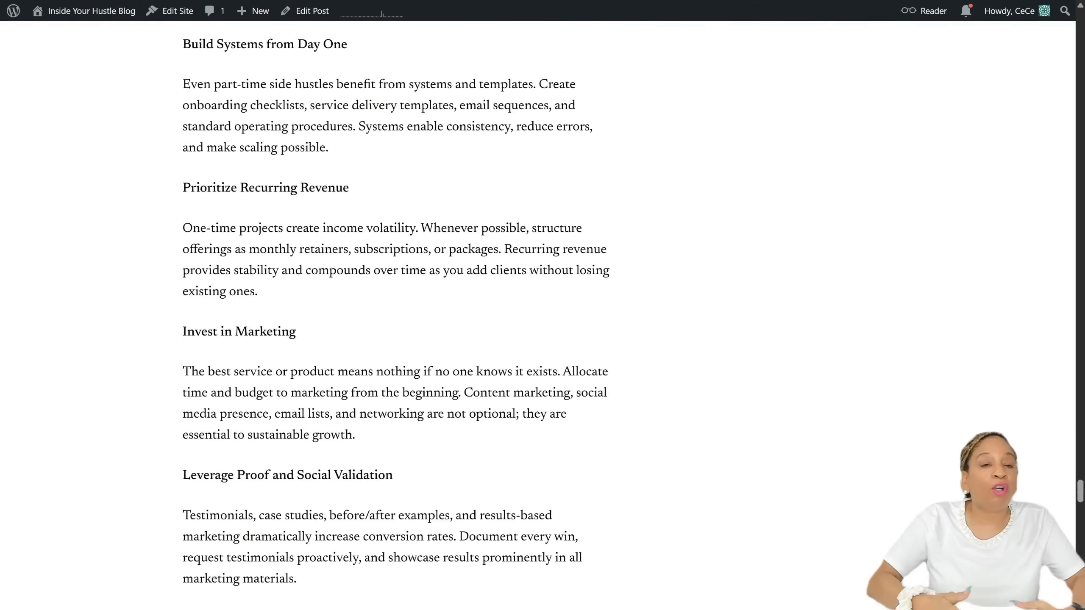
scroll("down", 3)
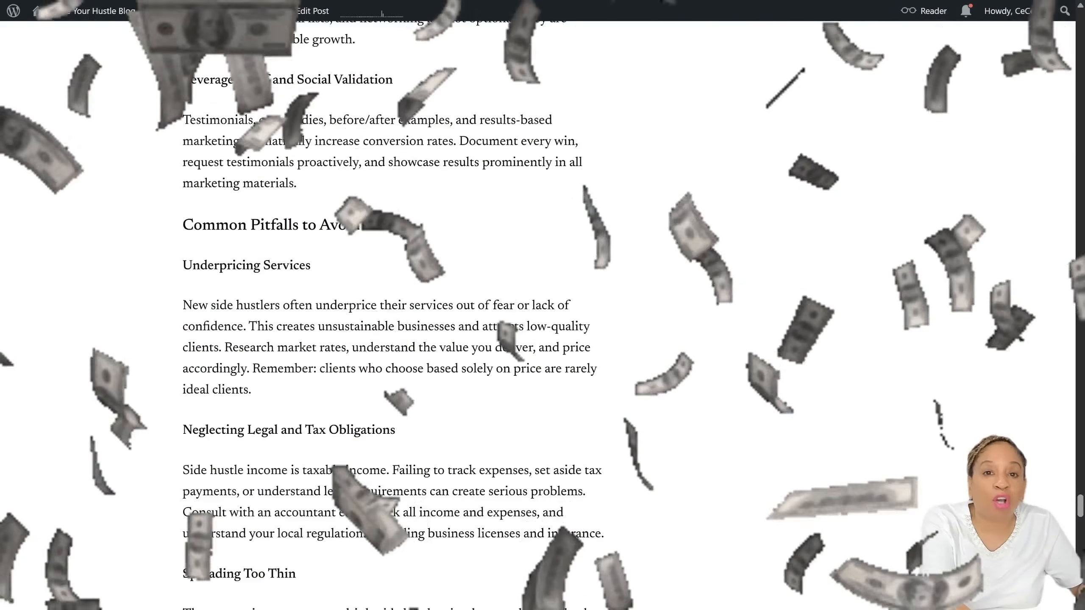
scroll("down", 3)
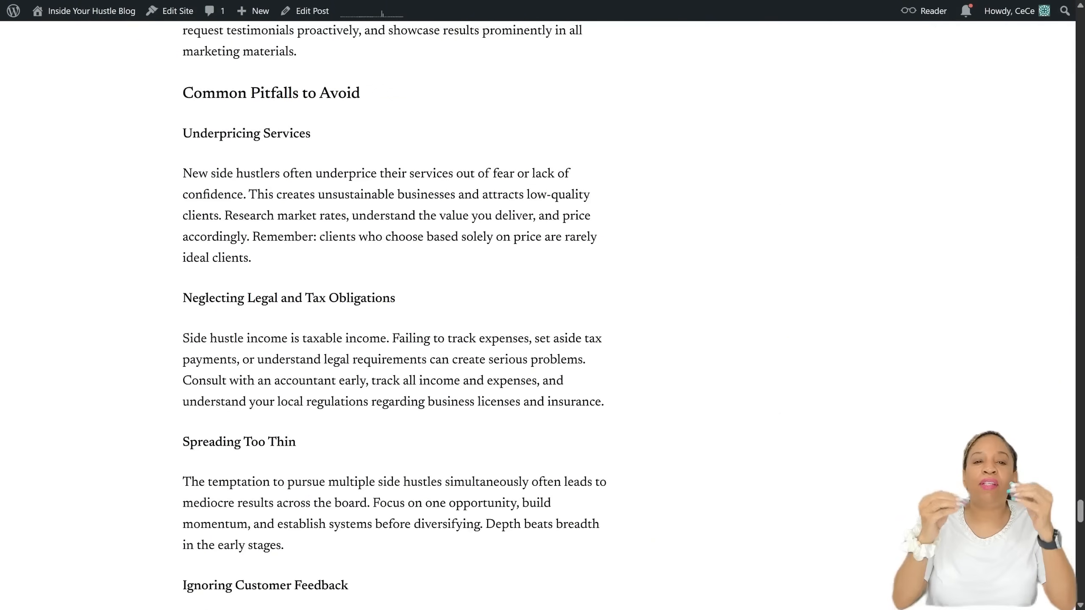
scroll("down", 3)
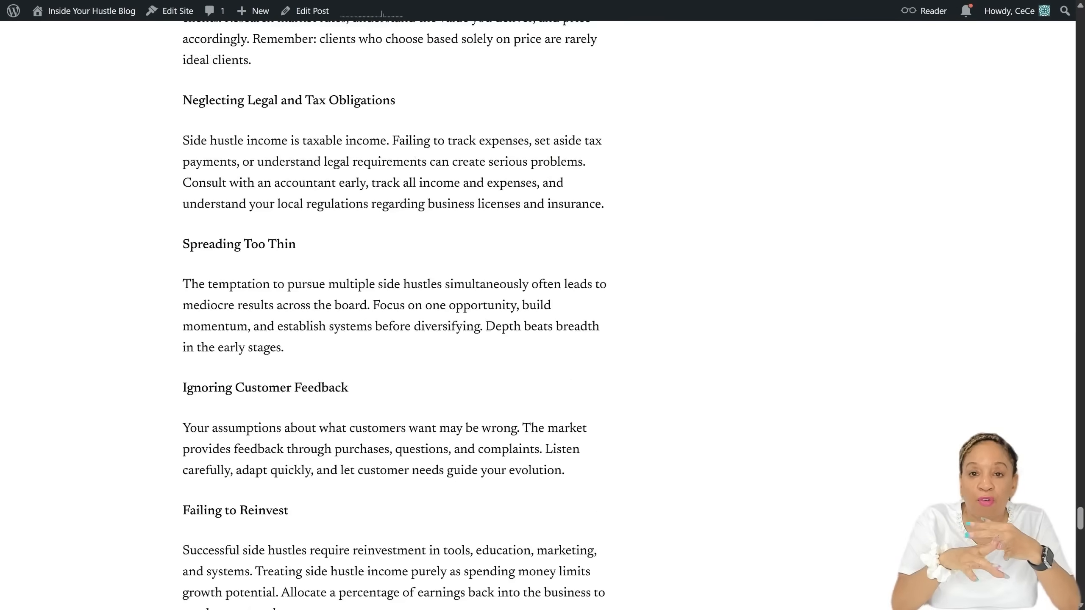
scroll("down", 3)
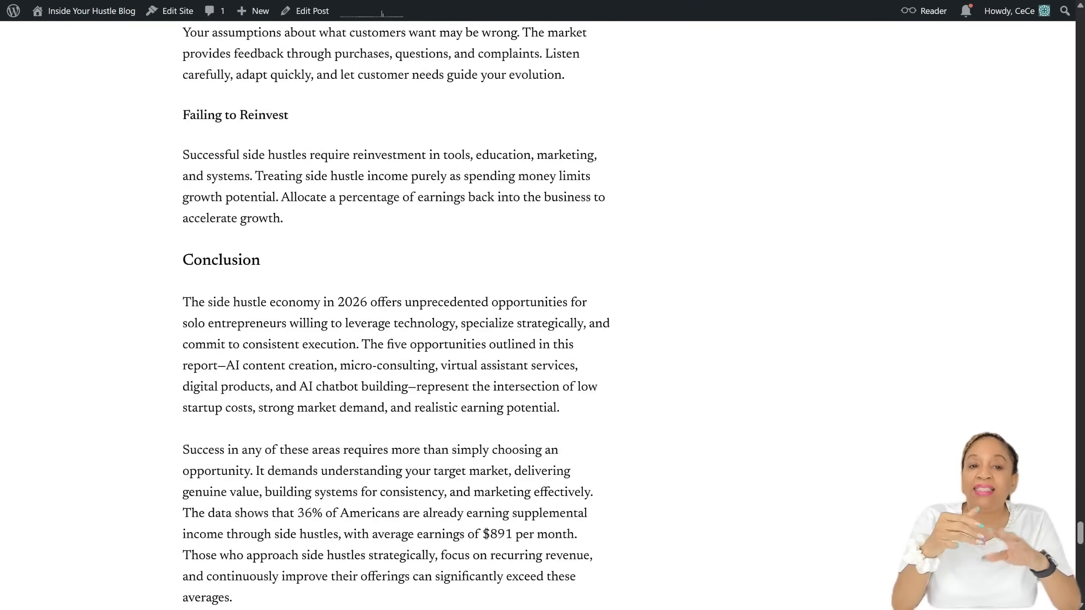
scroll("down", 3)
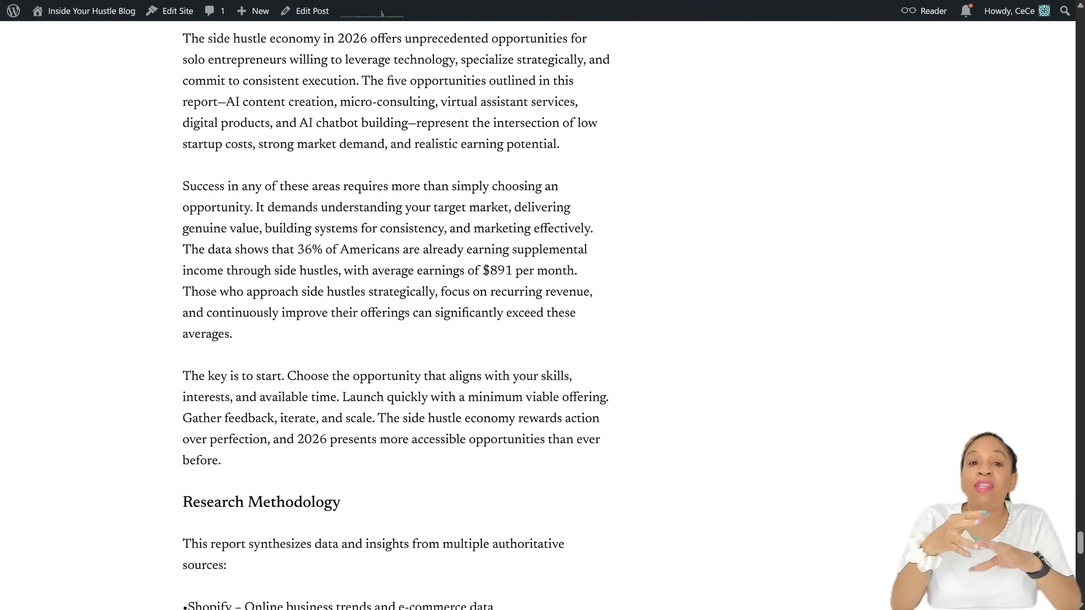
scroll("down", 3)
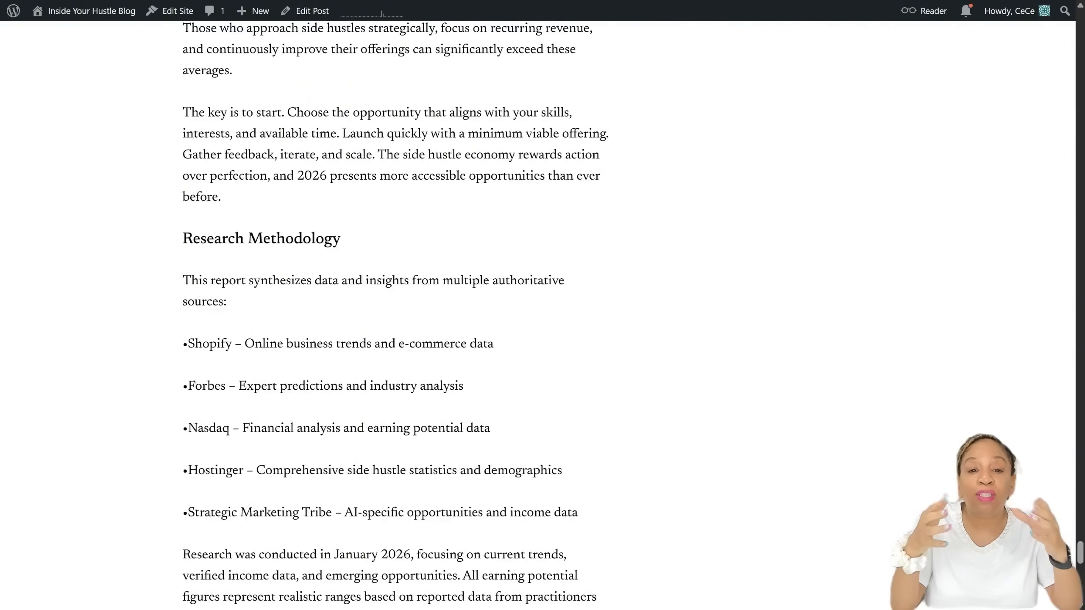